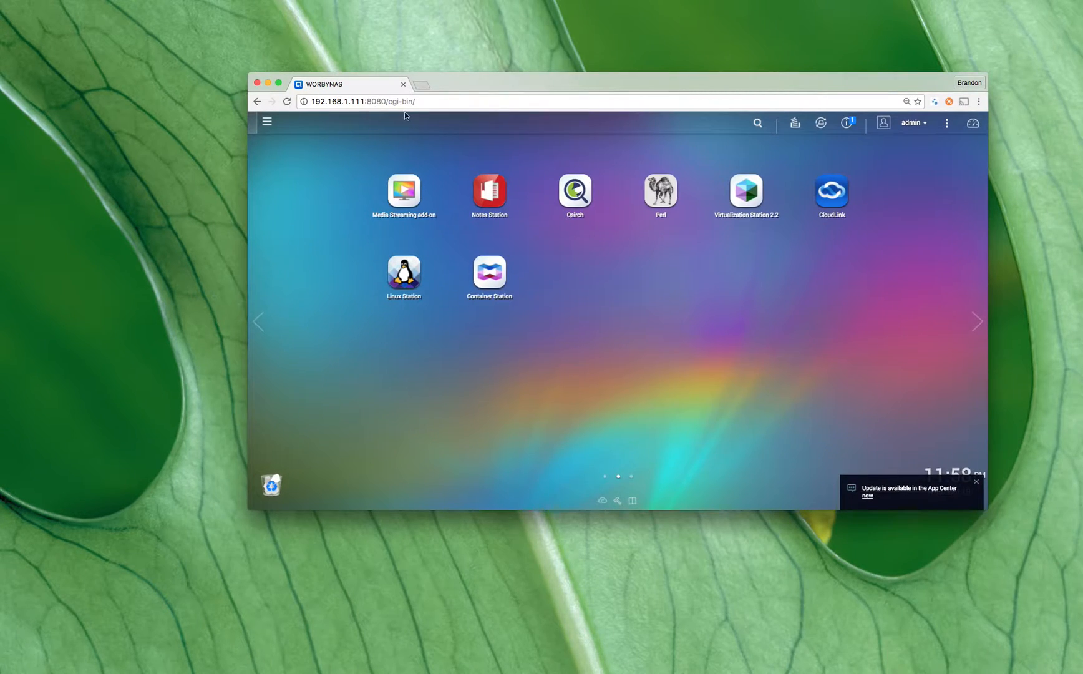
mouse_move(346, 198)
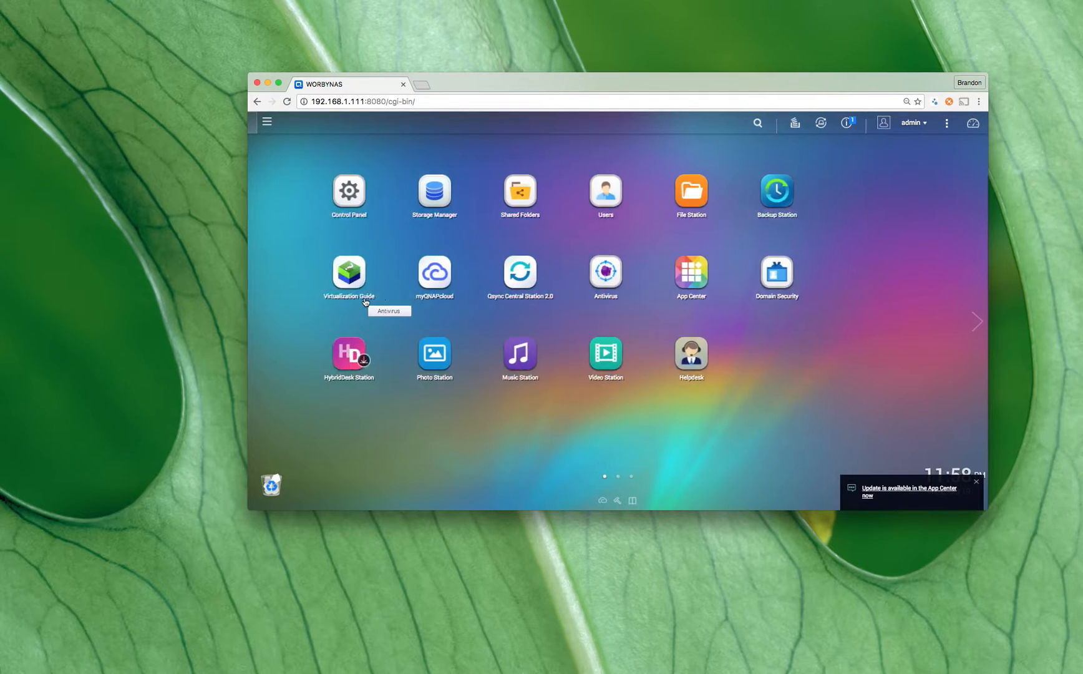
Step: Search the App Center for 'container', then close it
click(690, 270)
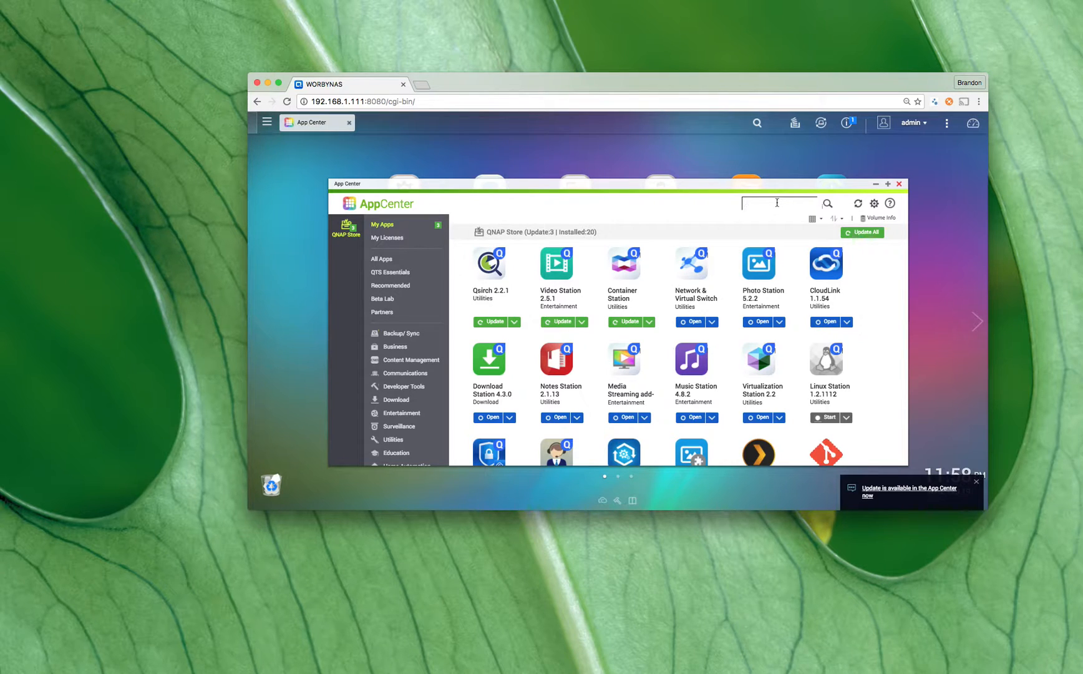
text(container)
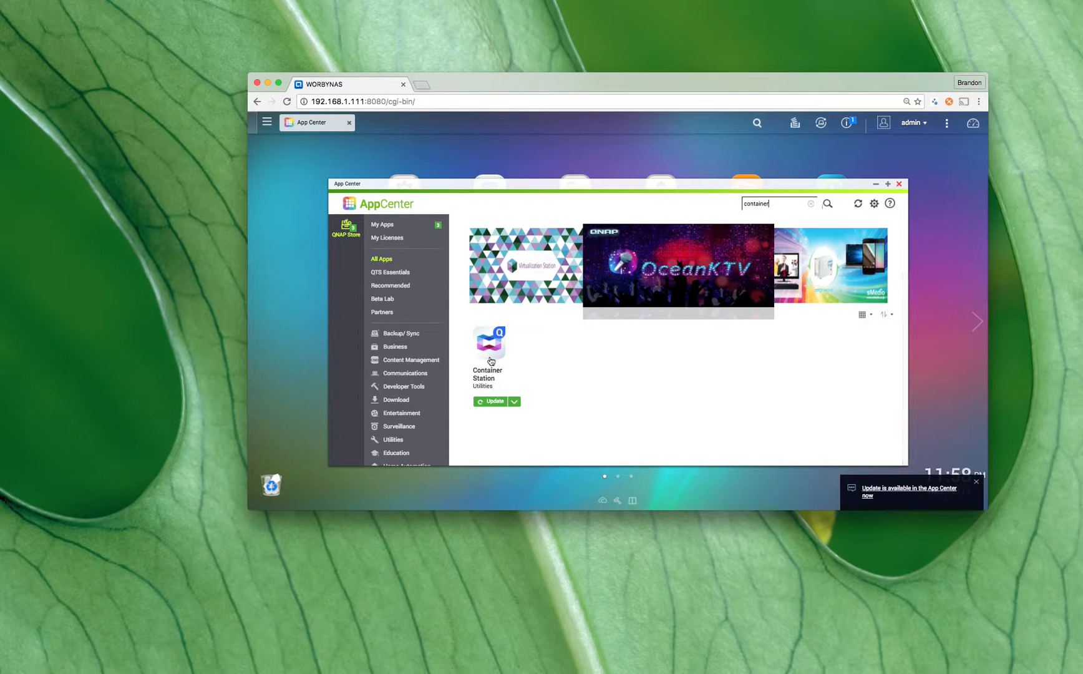
click(899, 184)
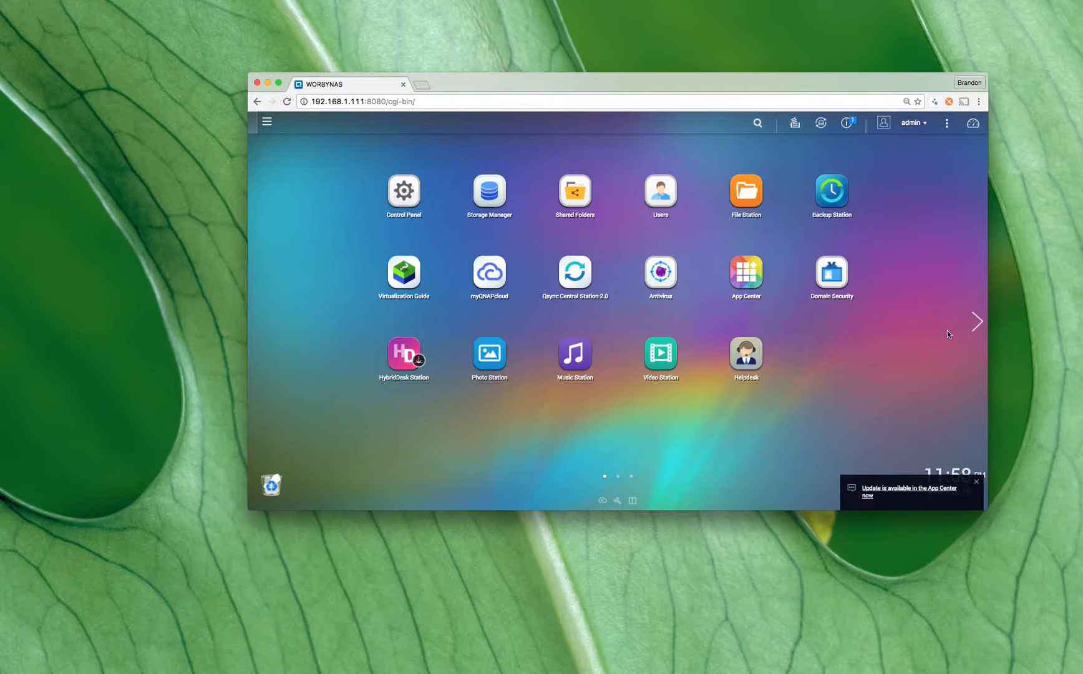
Step: Launch Container Station from the next desktop page
click(976, 321)
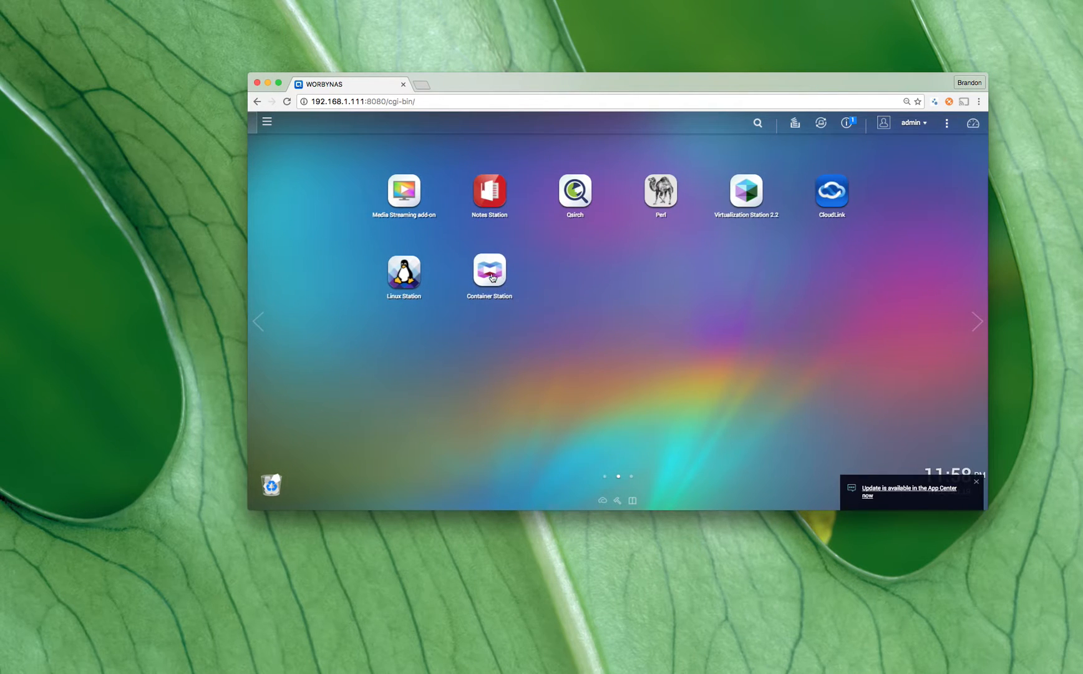
click(489, 270)
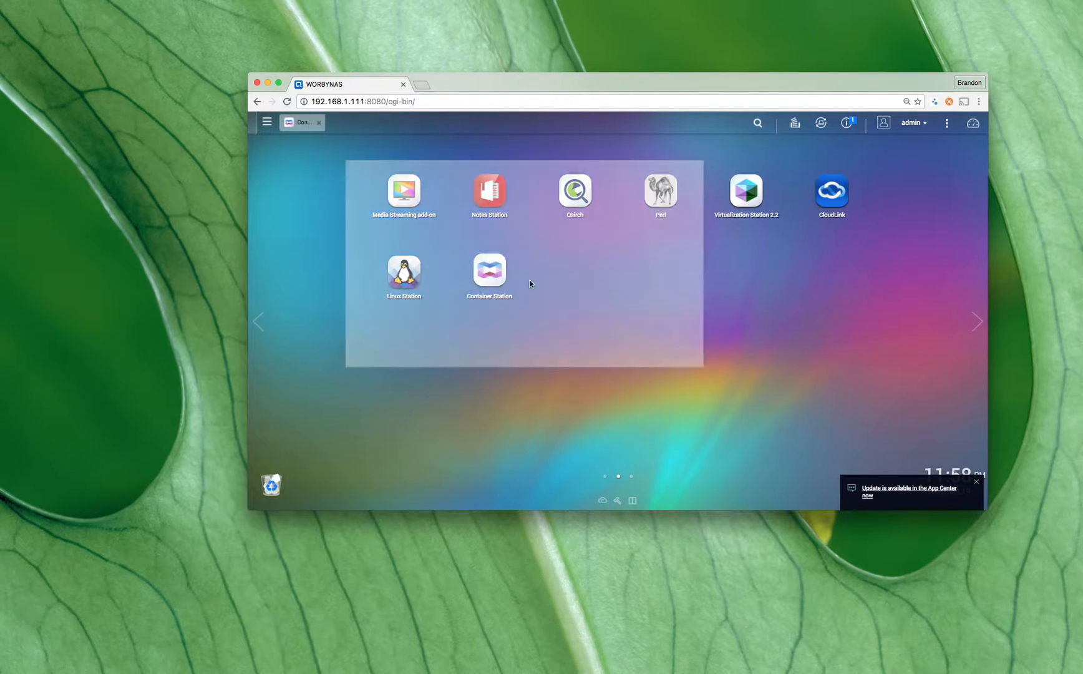
double_click(489, 272)
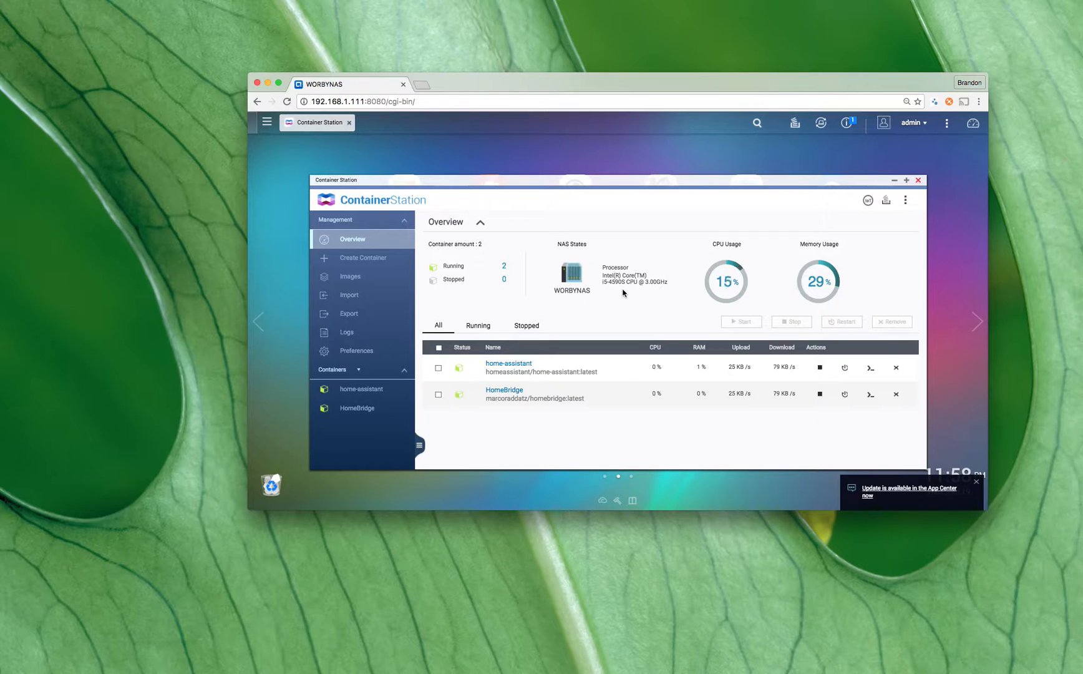
mouse_move(554, 408)
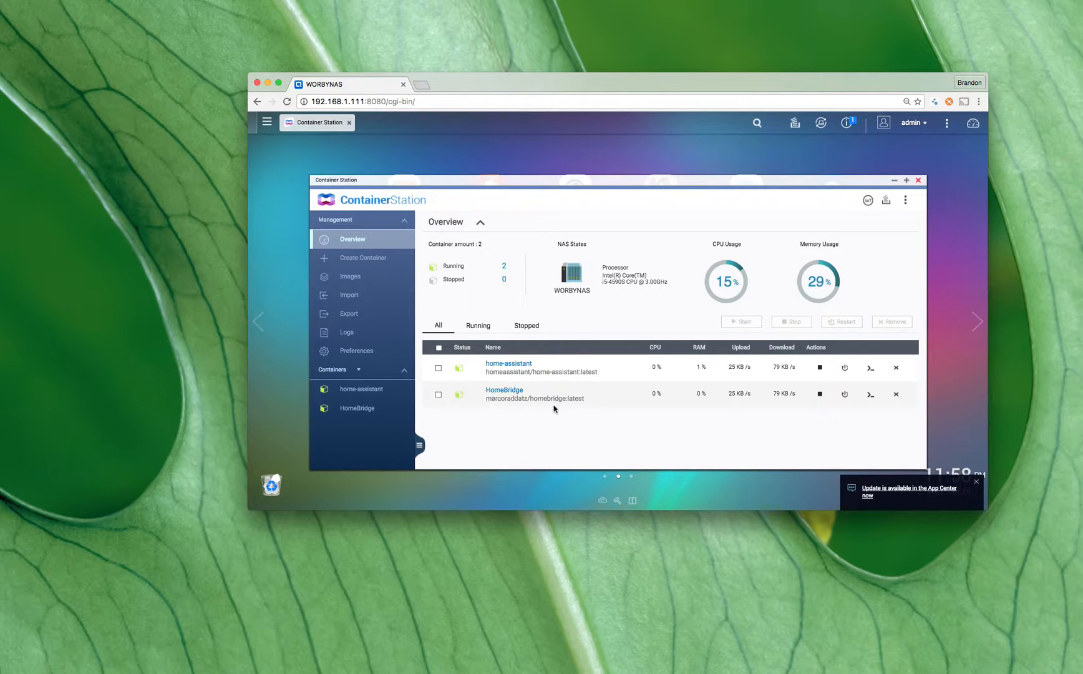
mouse_move(551, 400)
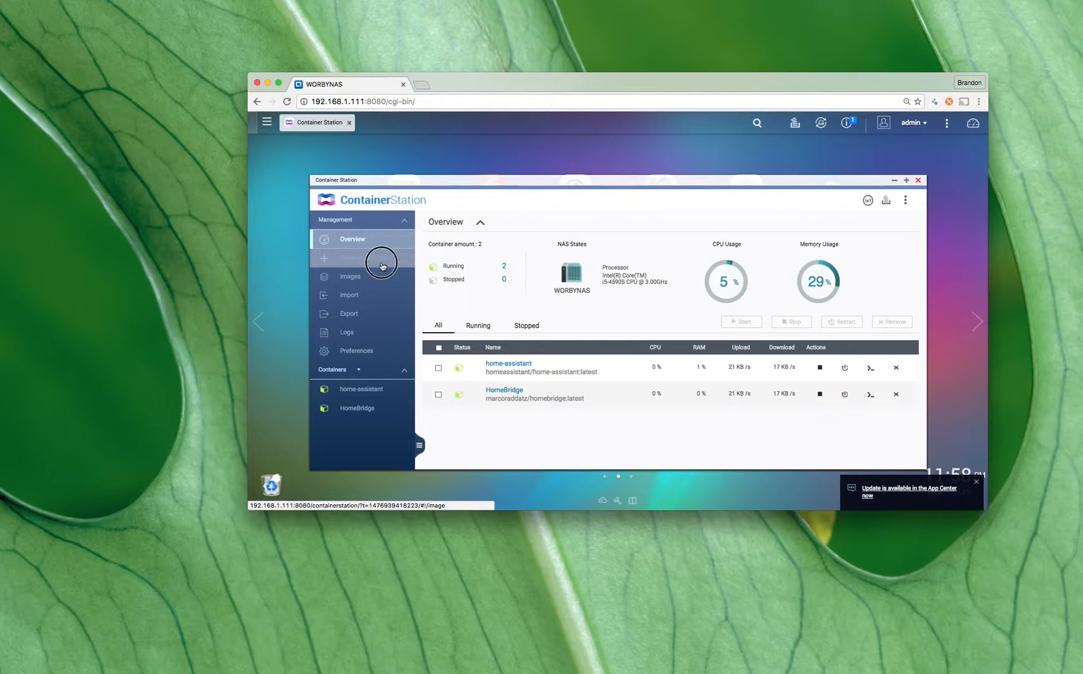
Step: Search 'homebridge' in Create Container to show the local marcoraddatz/homebridge image (725.2 MB)
click(382, 258)
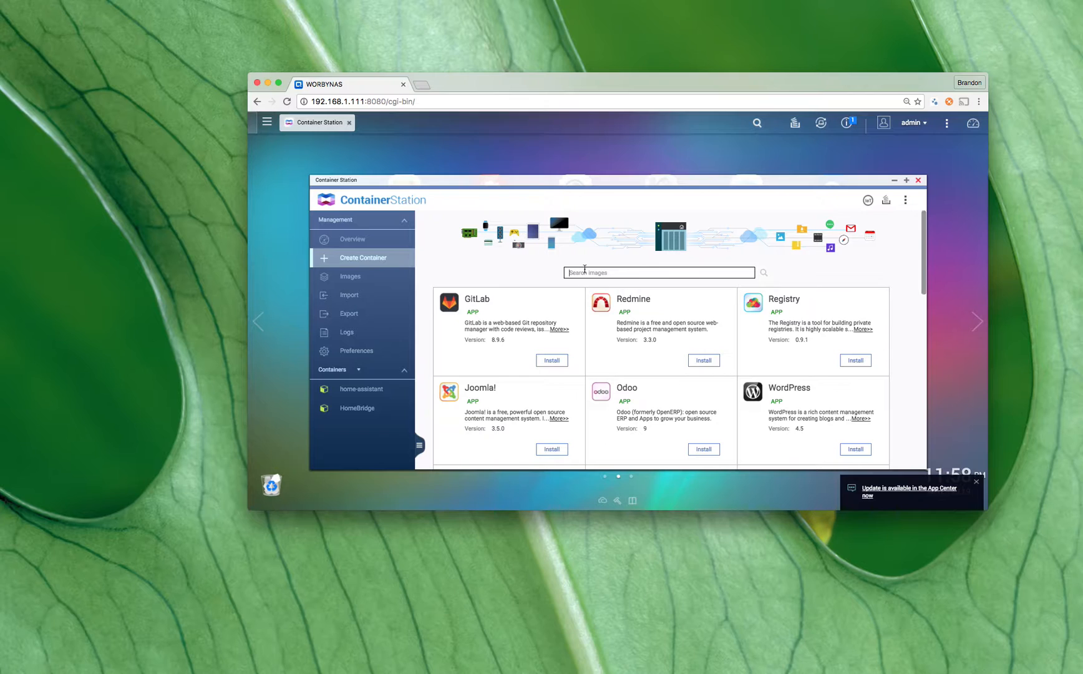
text(homebridge)
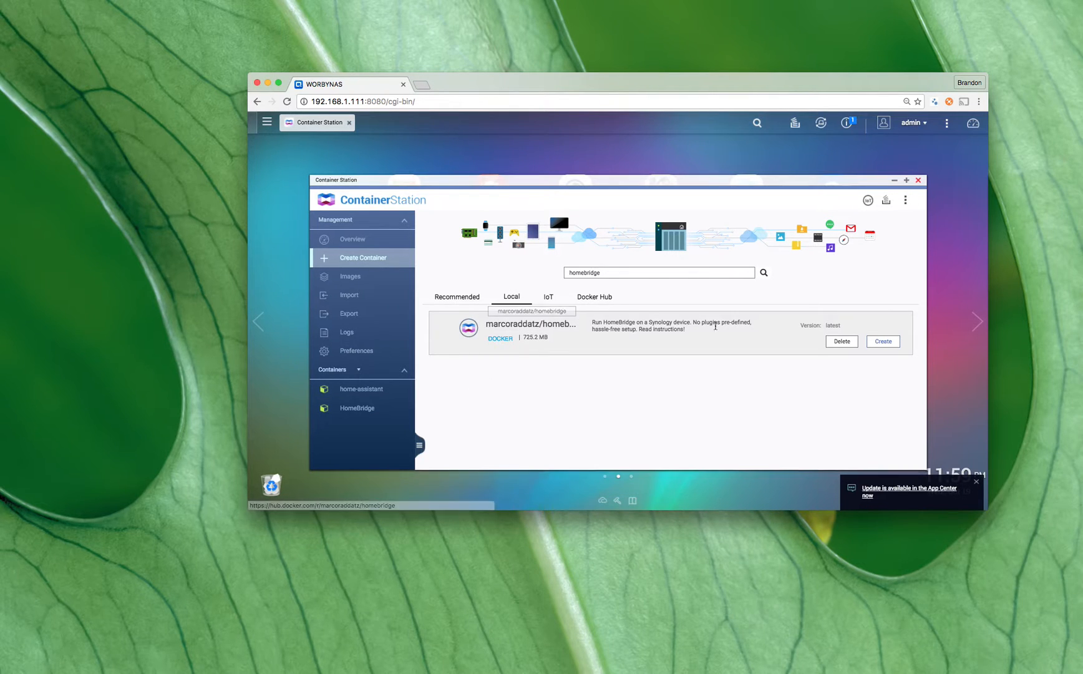
click(357, 407)
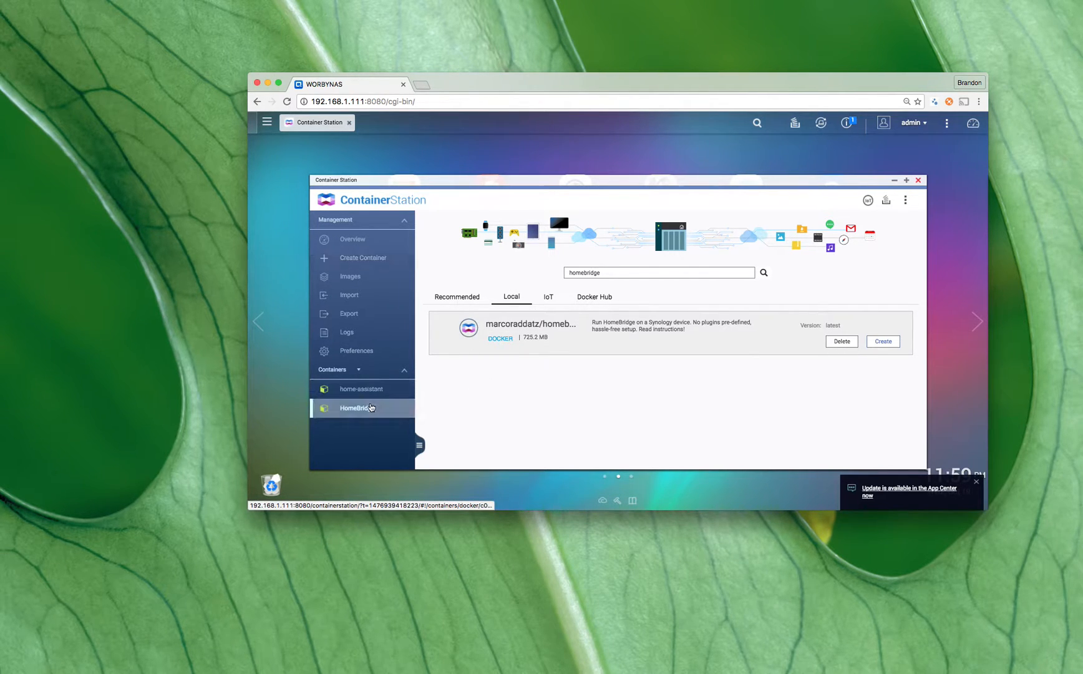
Step: Open the HomeBridge container's details showing marcoraddatz/homebridge:latest and its console log
click(356, 408)
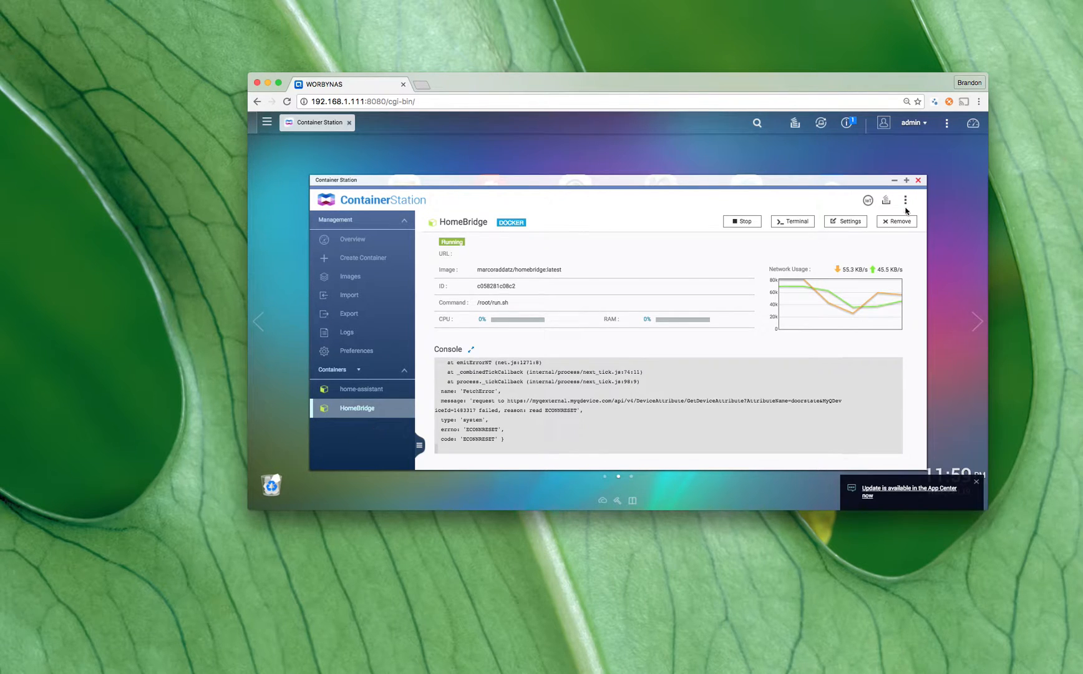
mouse_move(385, 317)
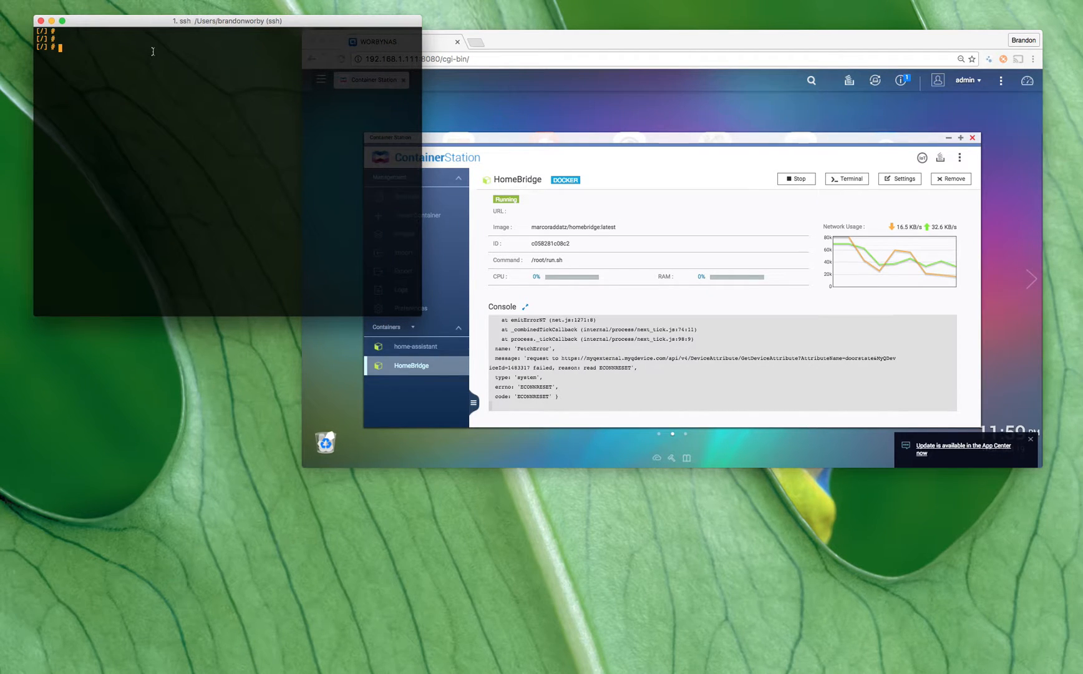
text(ssh admin@192.)
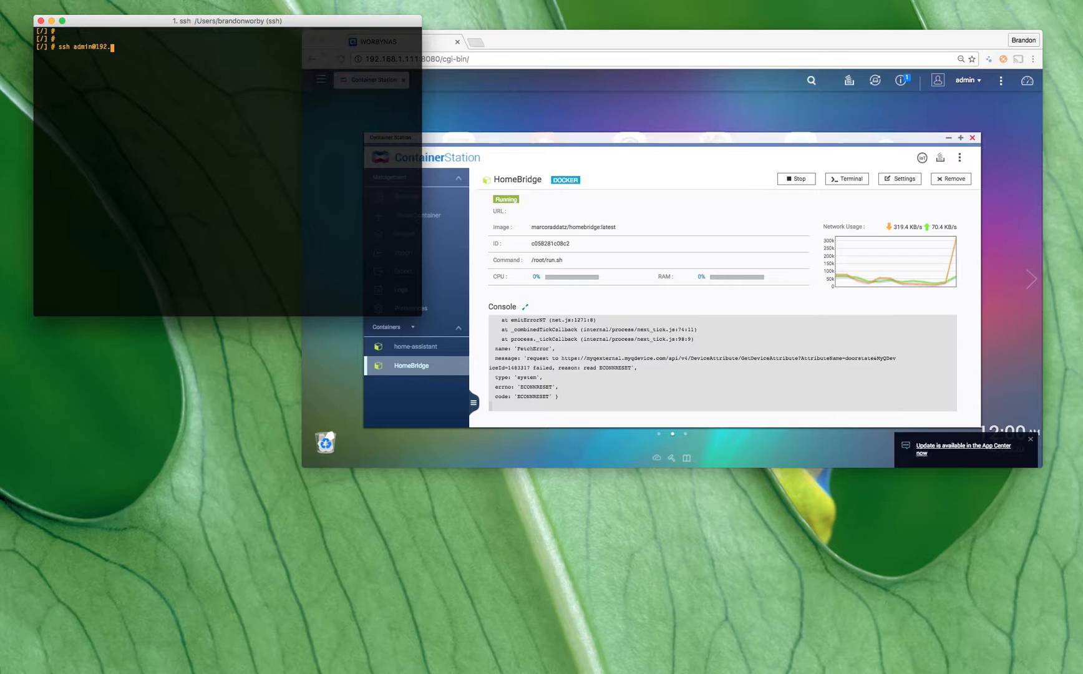
text(68.1)
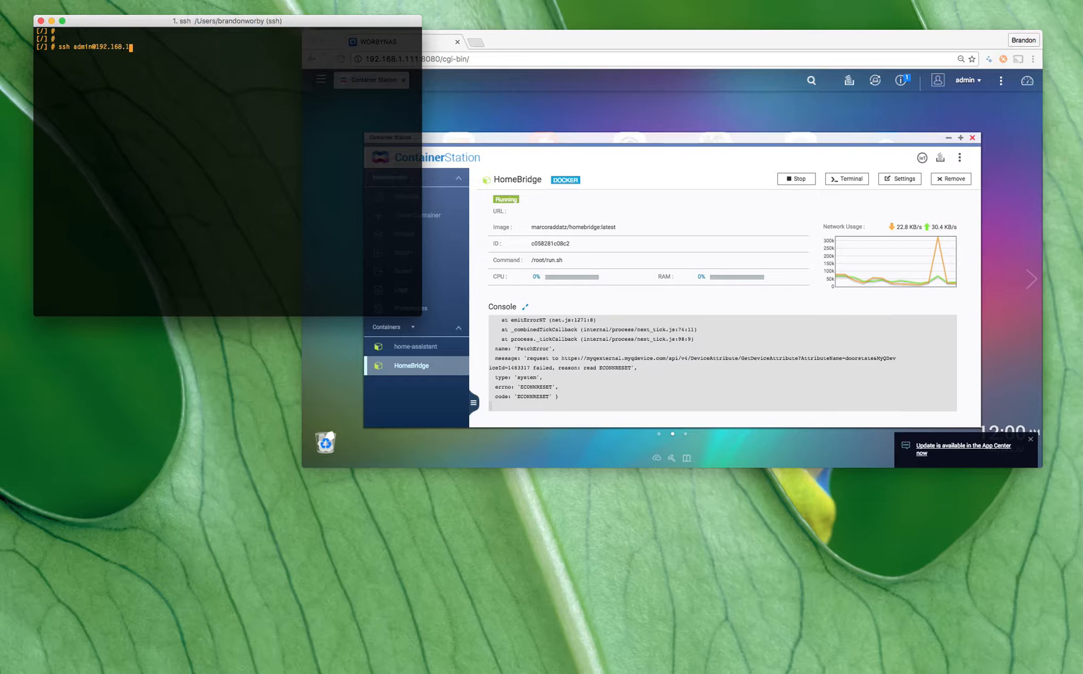
key(Return)
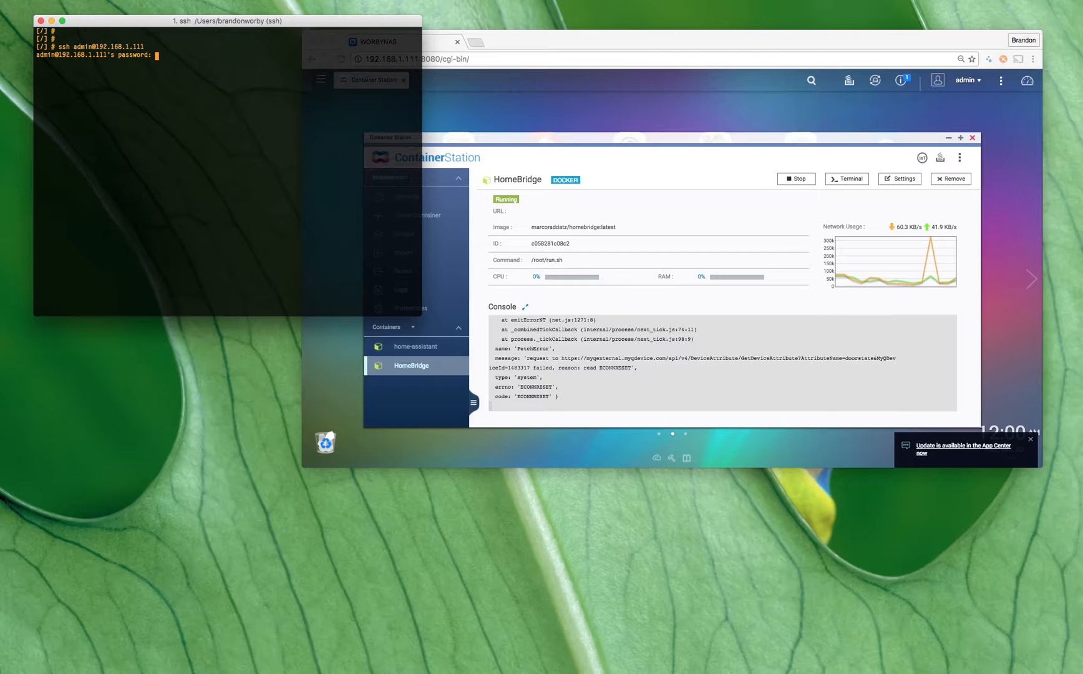
key(Enter)
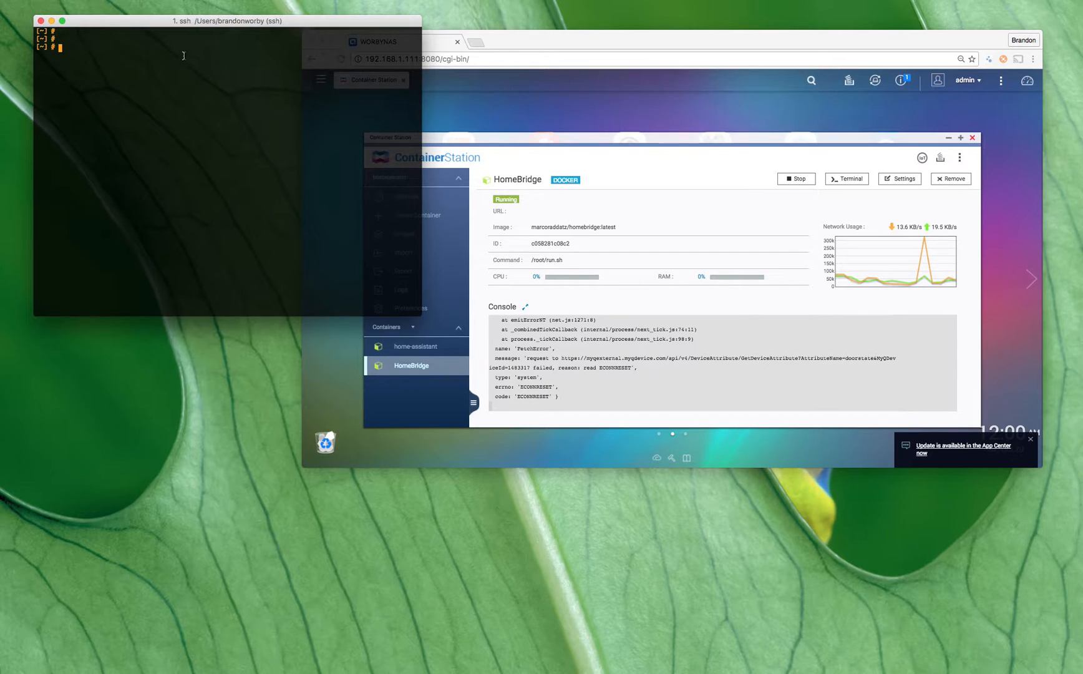
mouse_move(277, 102)
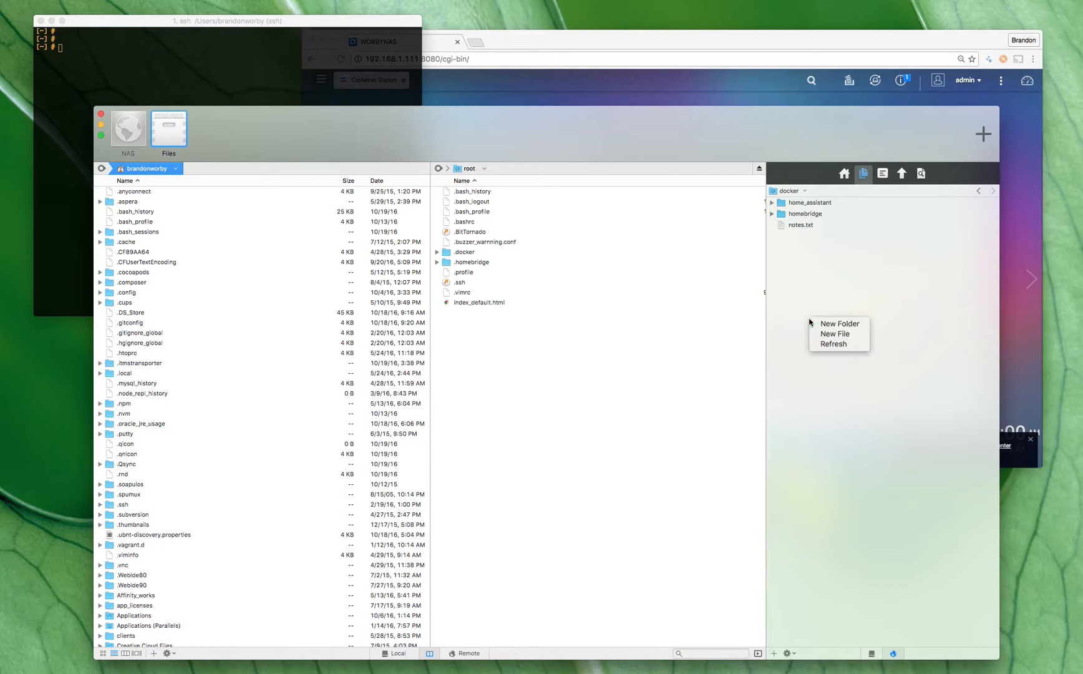
Step: Create docker/test_stuff/homebridge and upload config.json and install.sh into it
click(839, 324)
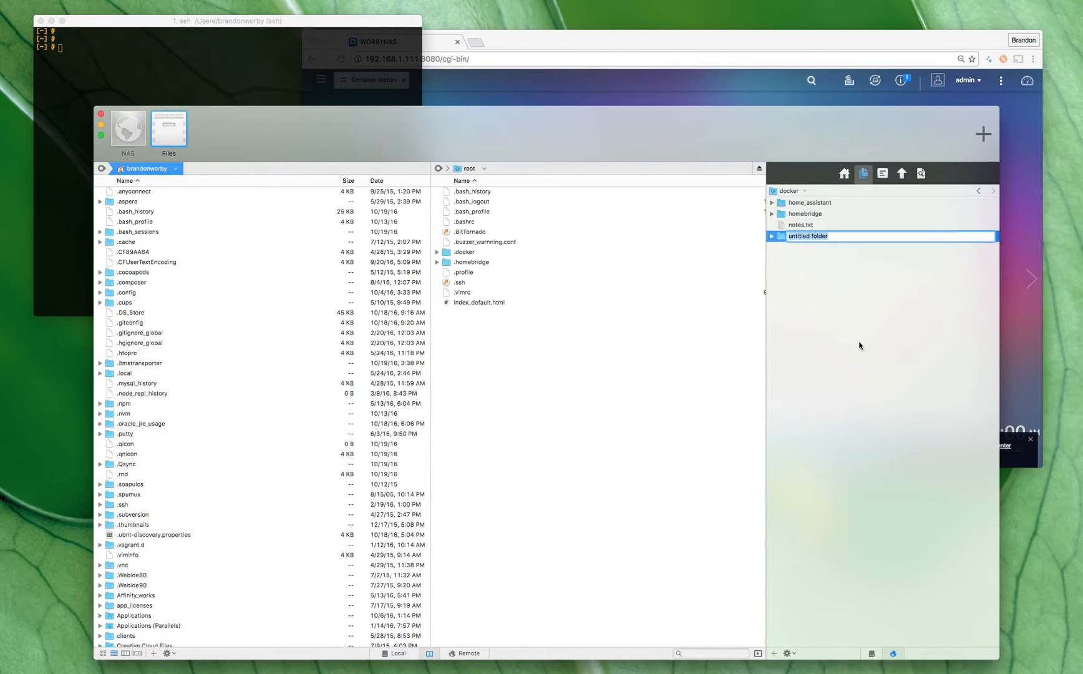
text(test.)
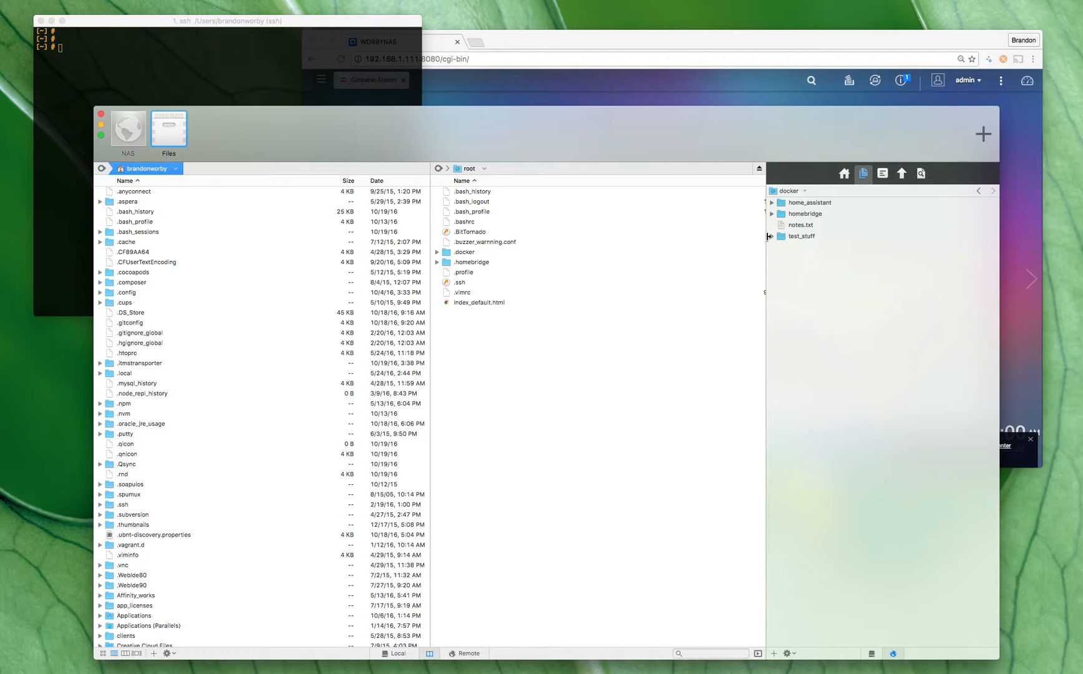
right_click(801, 235)
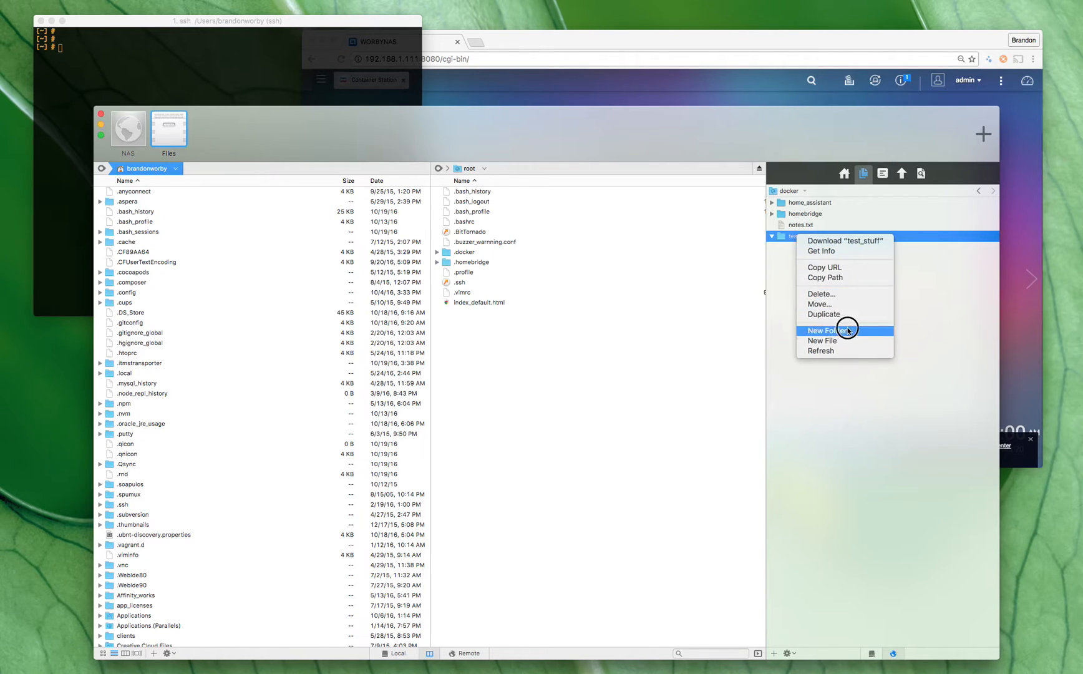
click(843, 330)
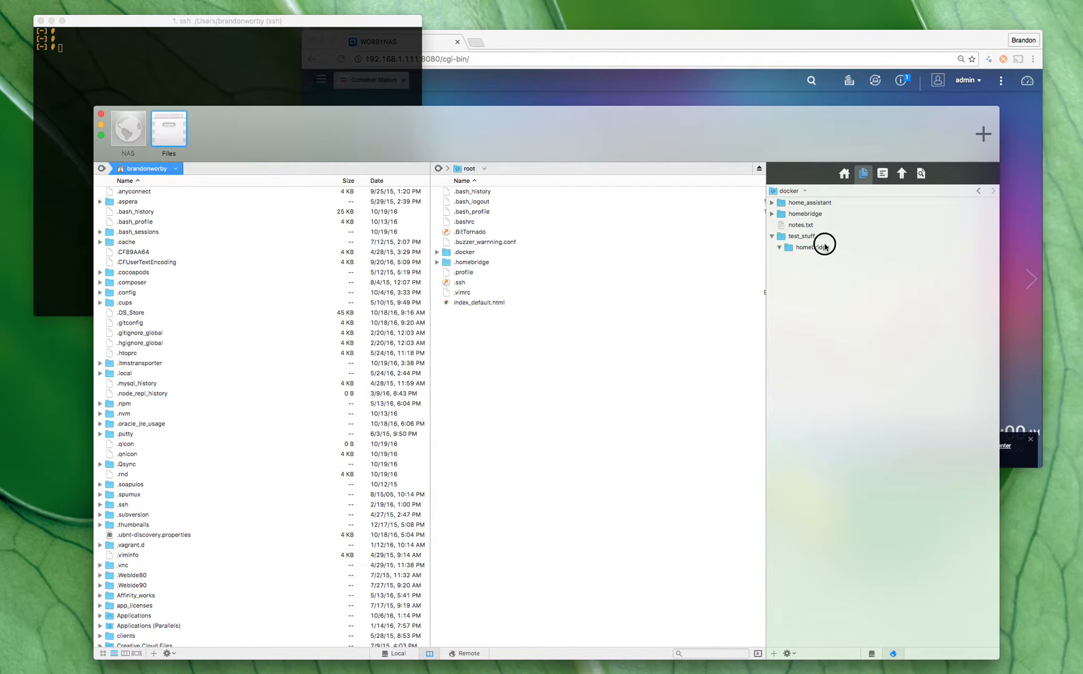
click(813, 247)
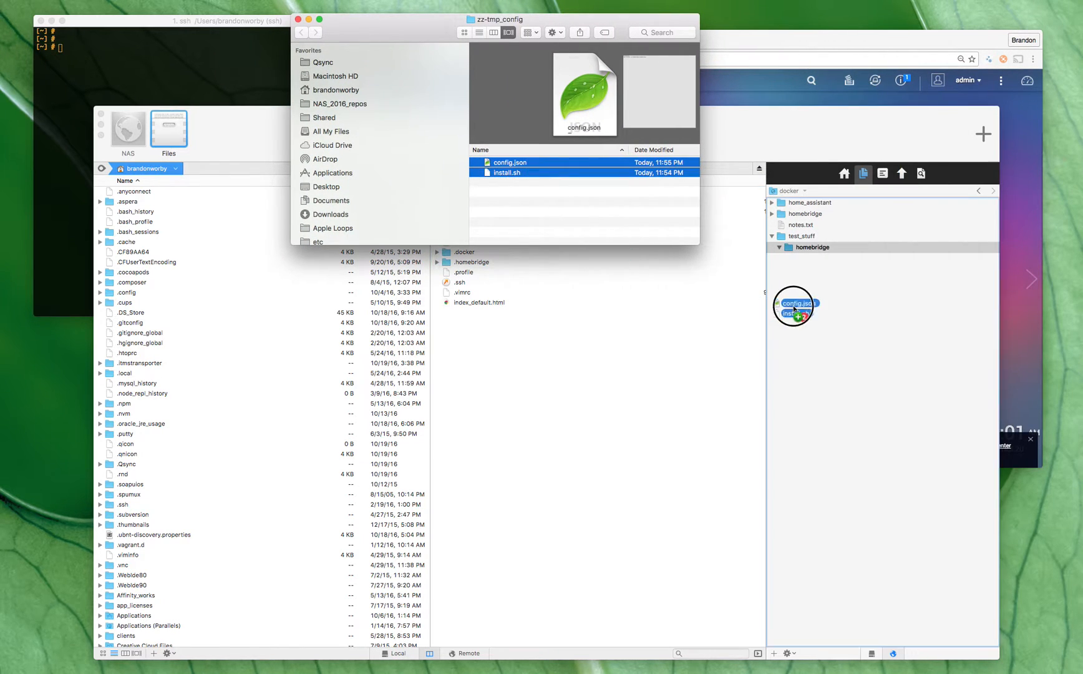
drag(795, 304, 815, 258)
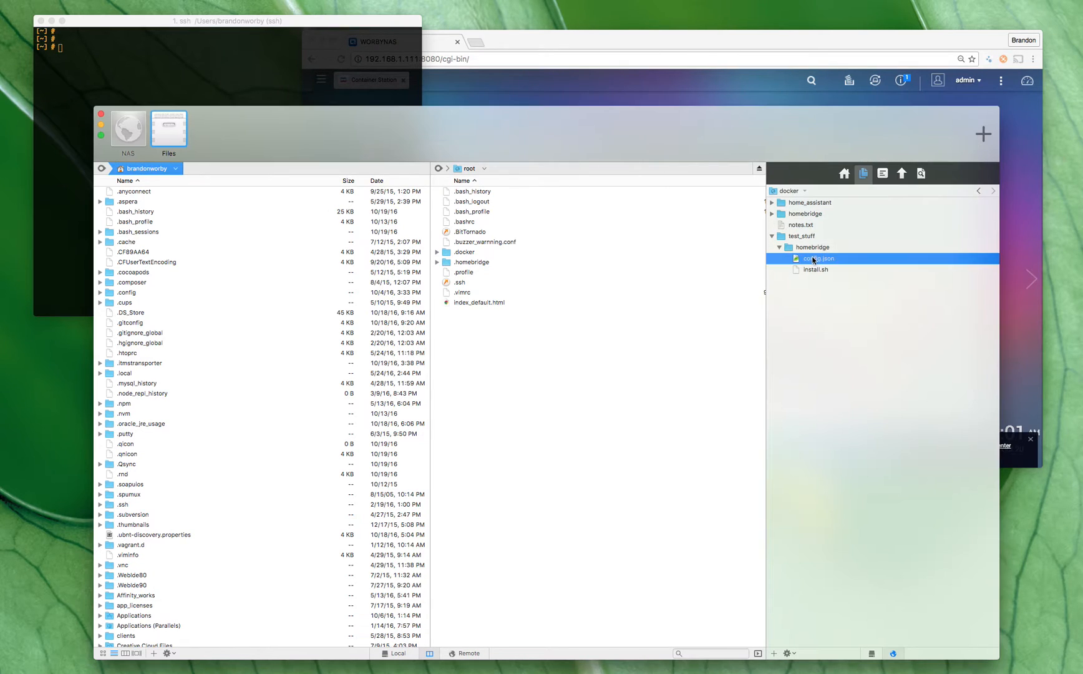
double_click(818, 258)
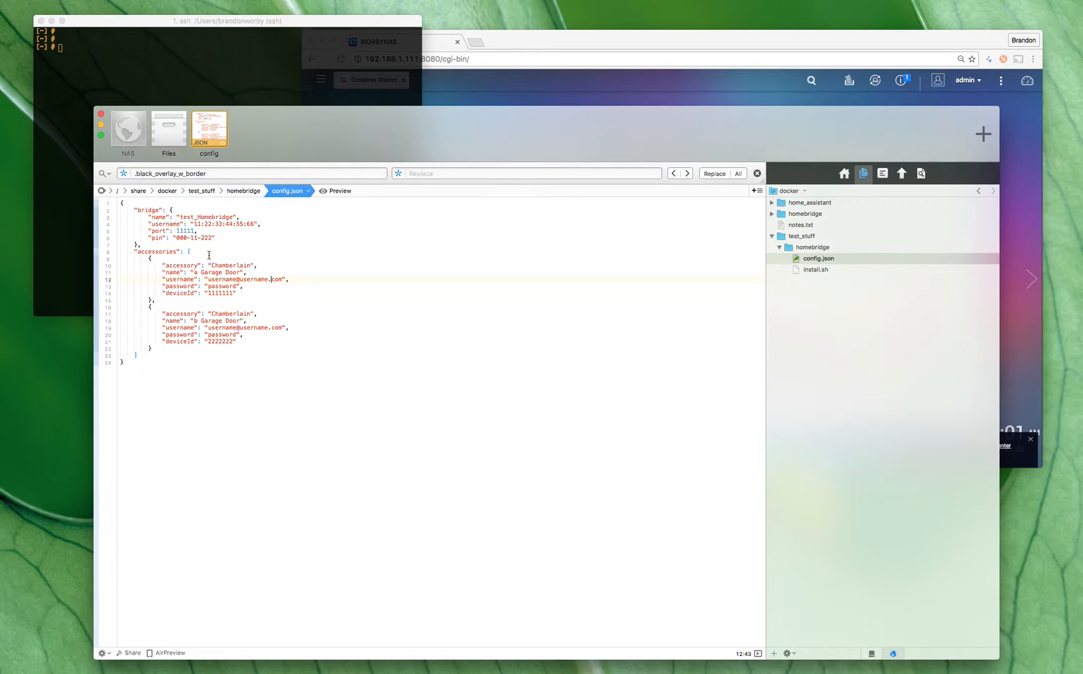
mouse_move(816, 274)
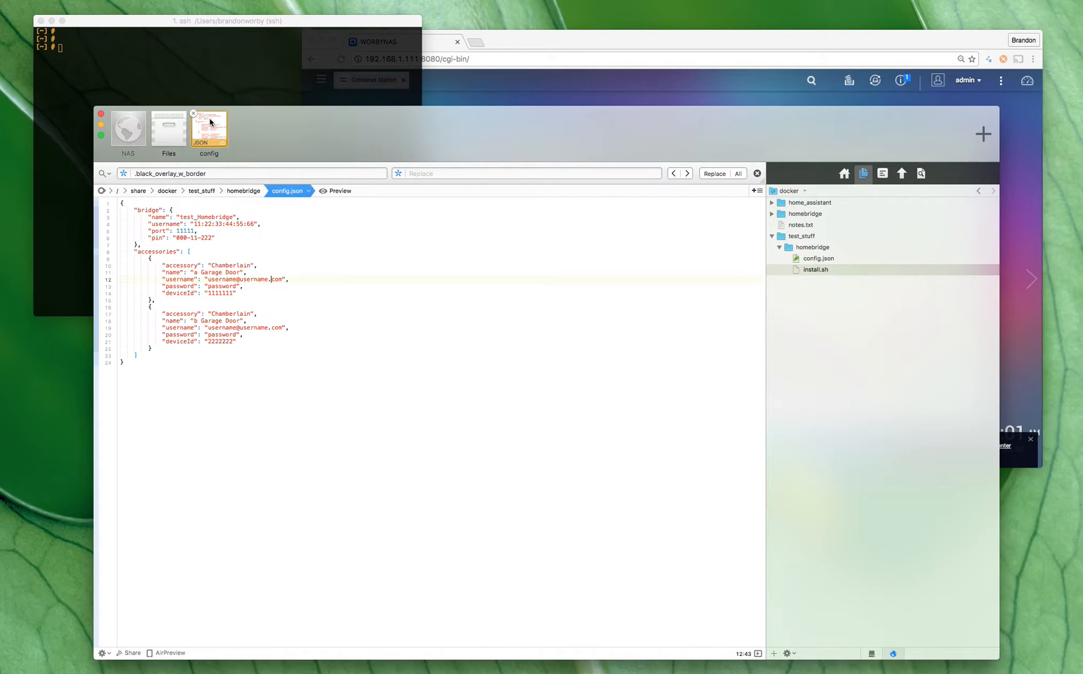
click(168, 128)
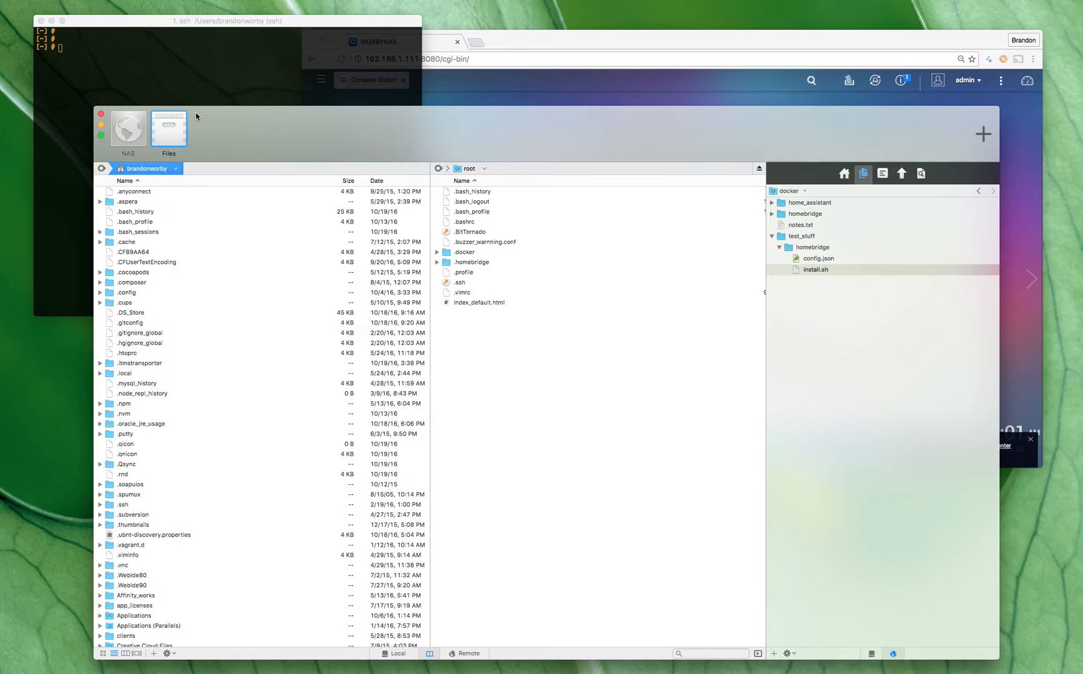
mouse_move(353, 131)
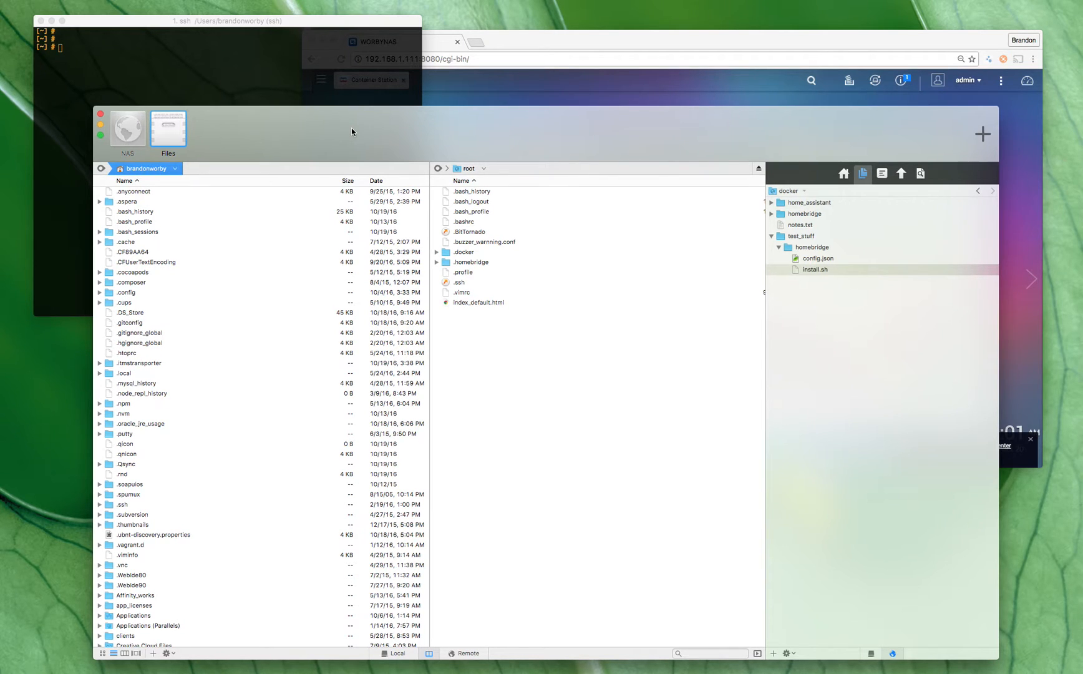
Step: Write the docker run command for test_HomeBridge with the test_stuff volume in a new document
click(982, 133)
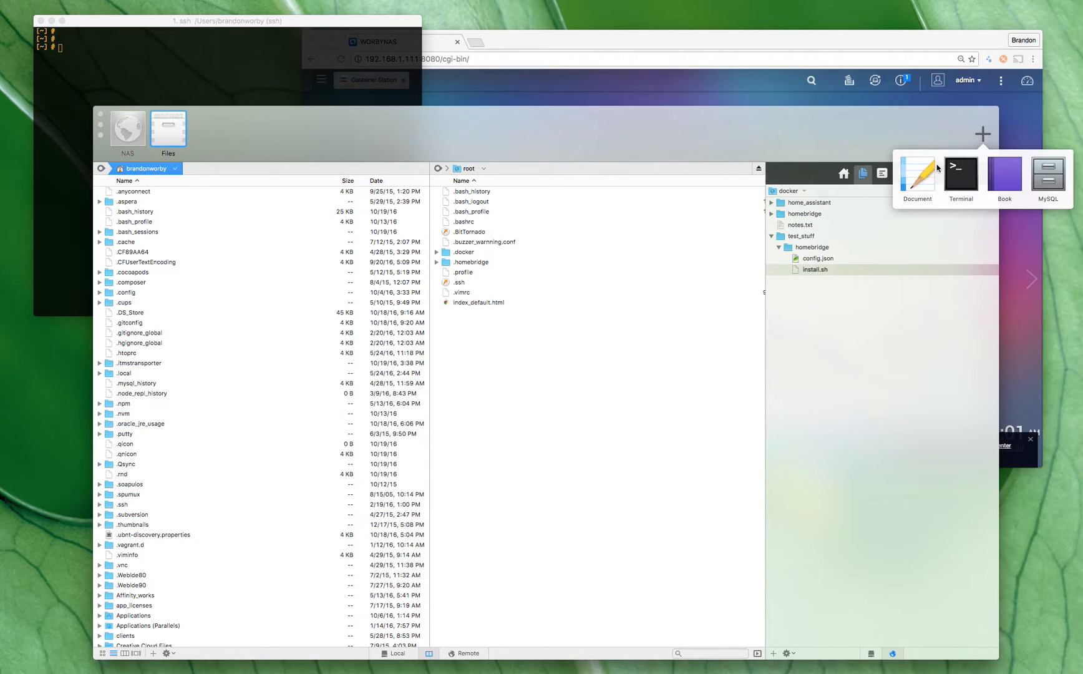
click(916, 175)
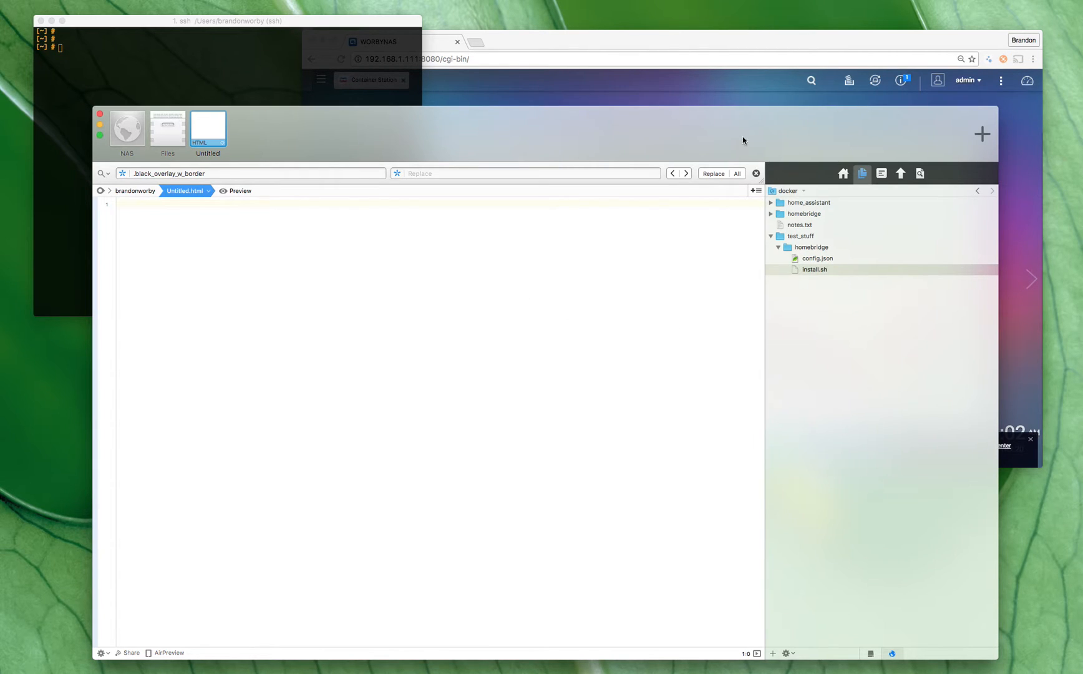
click(981, 134)
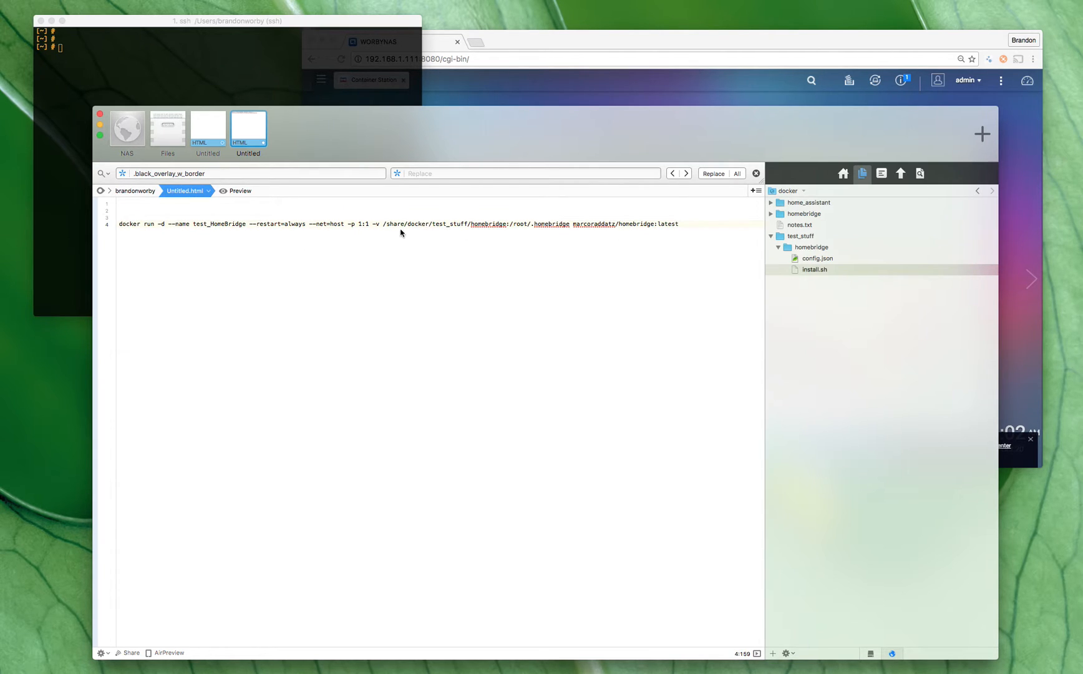
double_click(417, 223)
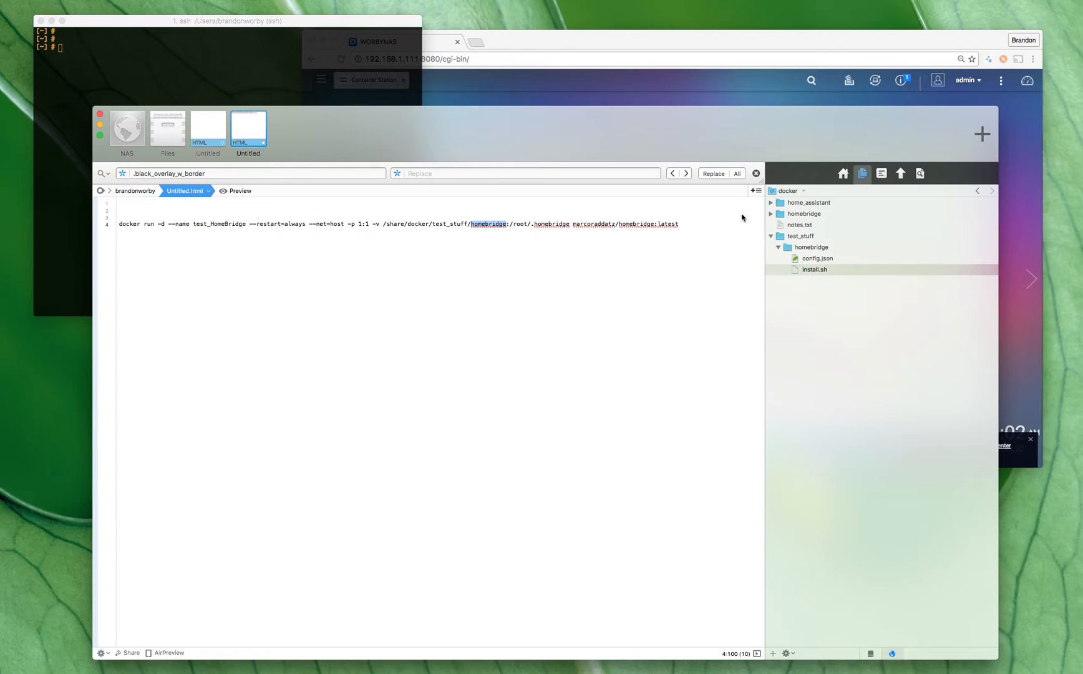
click(811, 247)
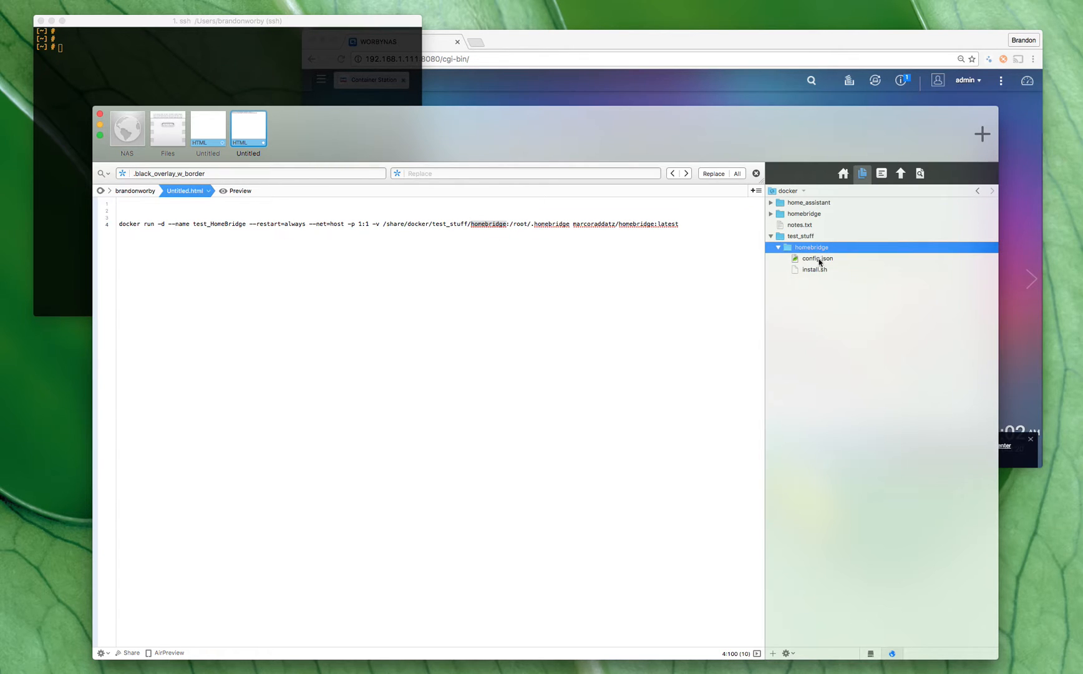
Step: Select the docker run command, then view the test_HomeBridge container's details
drag(509, 224, 673, 229)
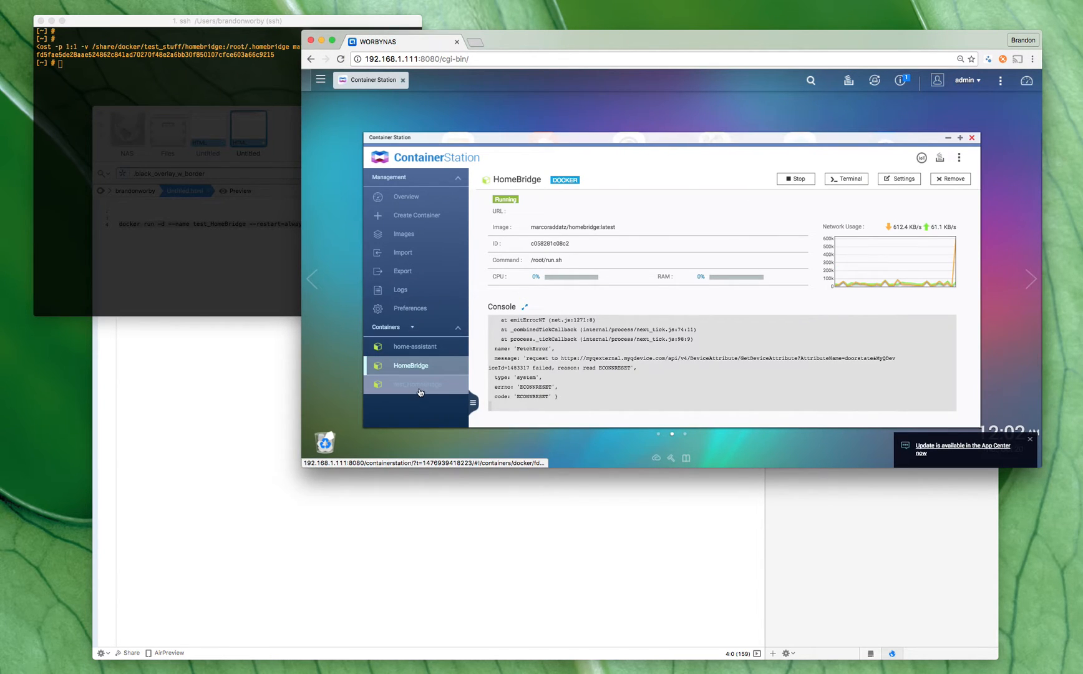
click(417, 384)
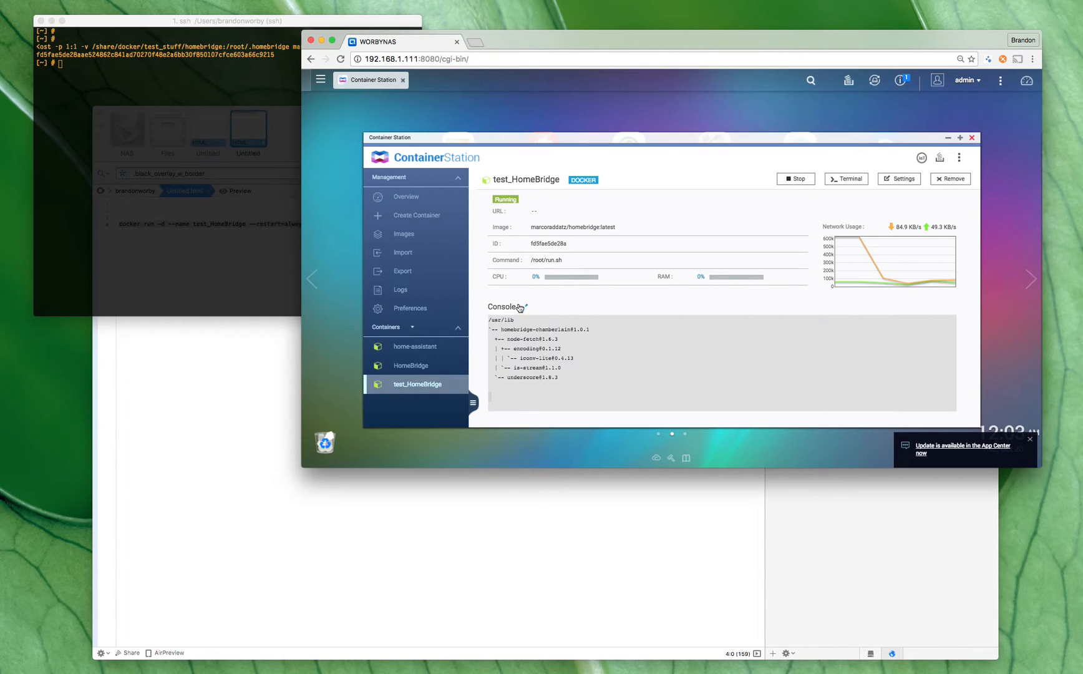
mouse_move(737, 58)
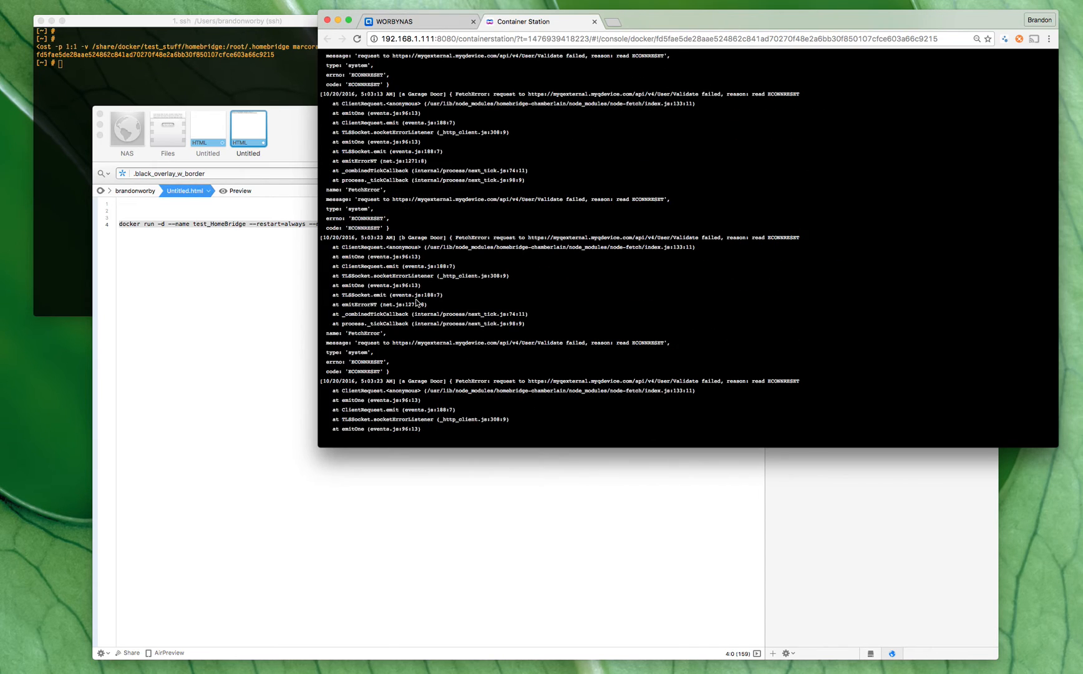
Step: Close the extra Untitled document, show all three containers, and stop test_HomeBridge
scroll(down, 3)
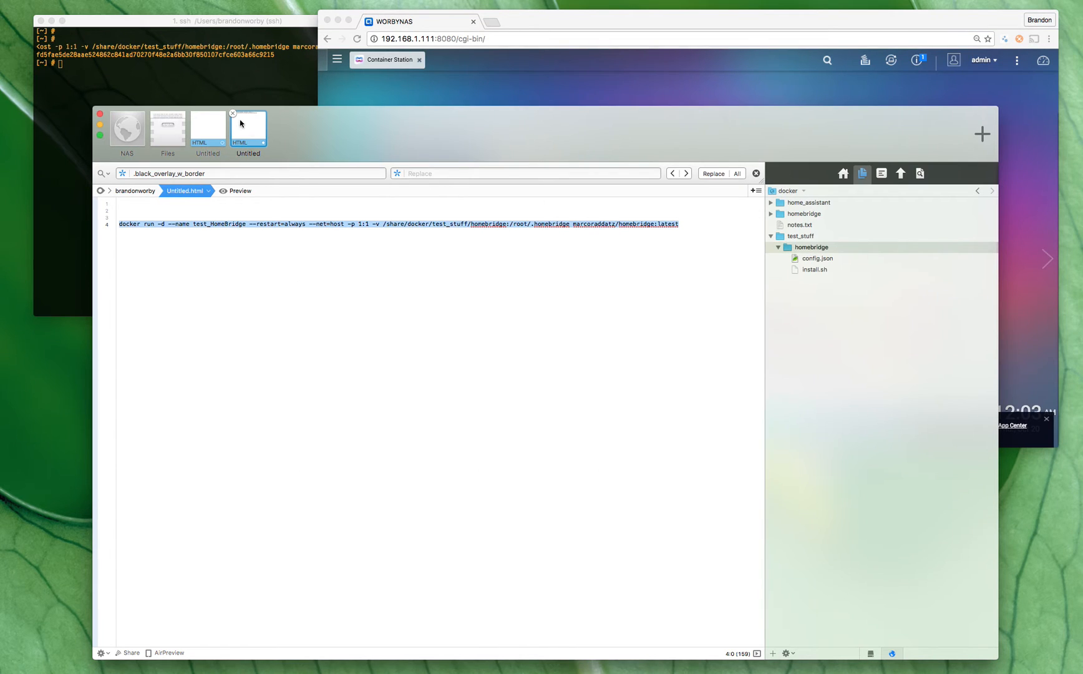
click(232, 113)
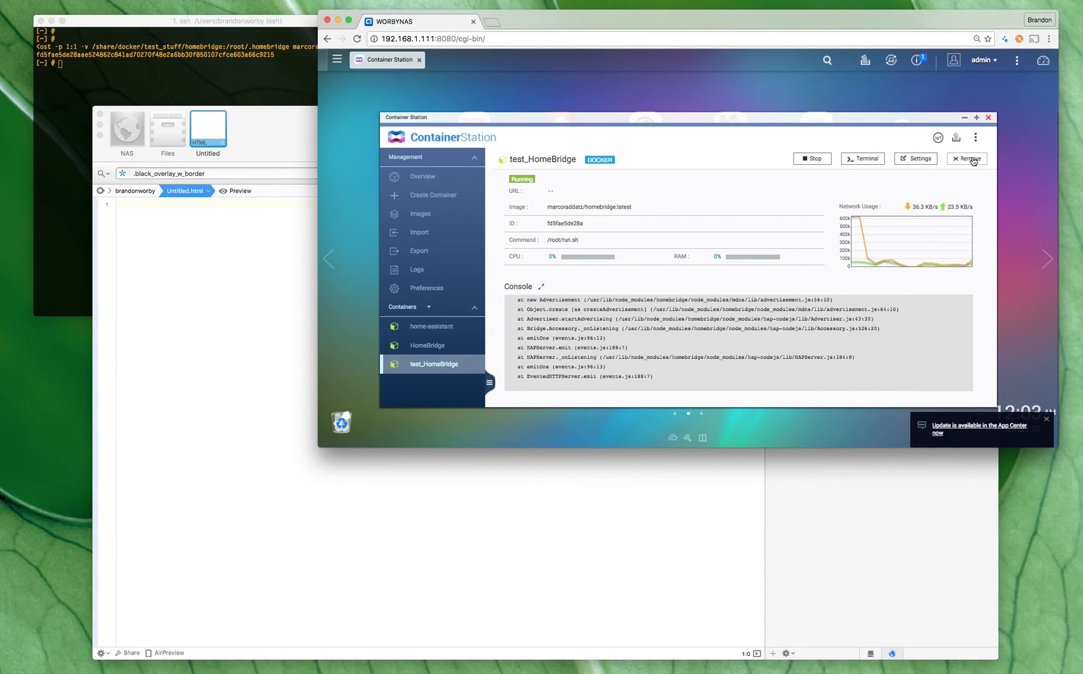
mouse_move(452, 190)
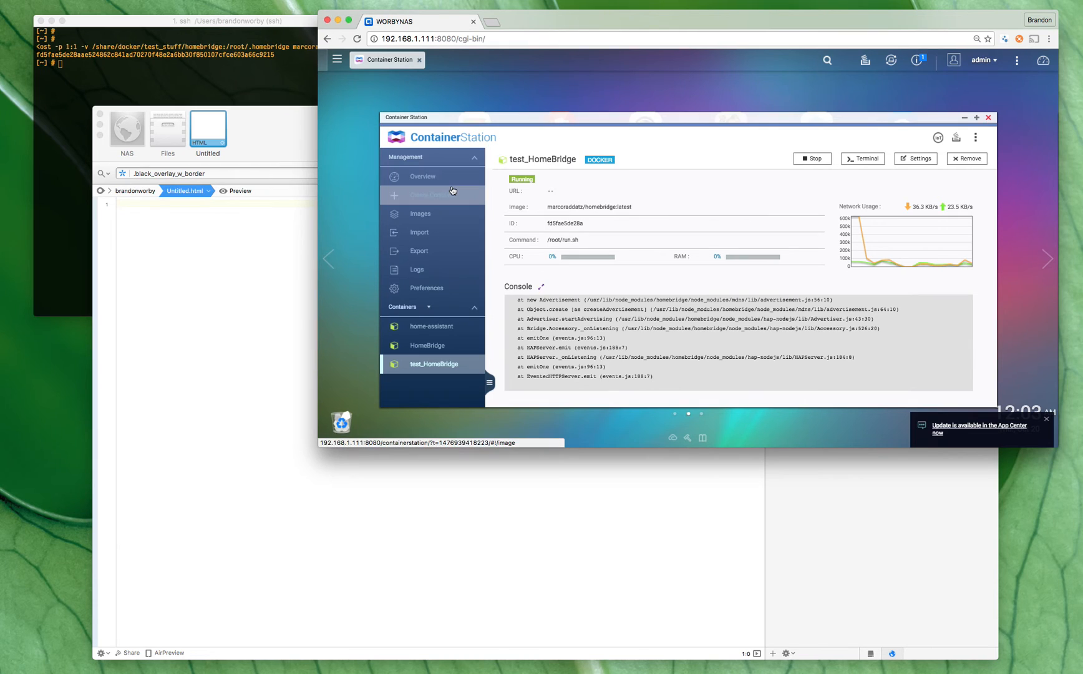
click(423, 176)
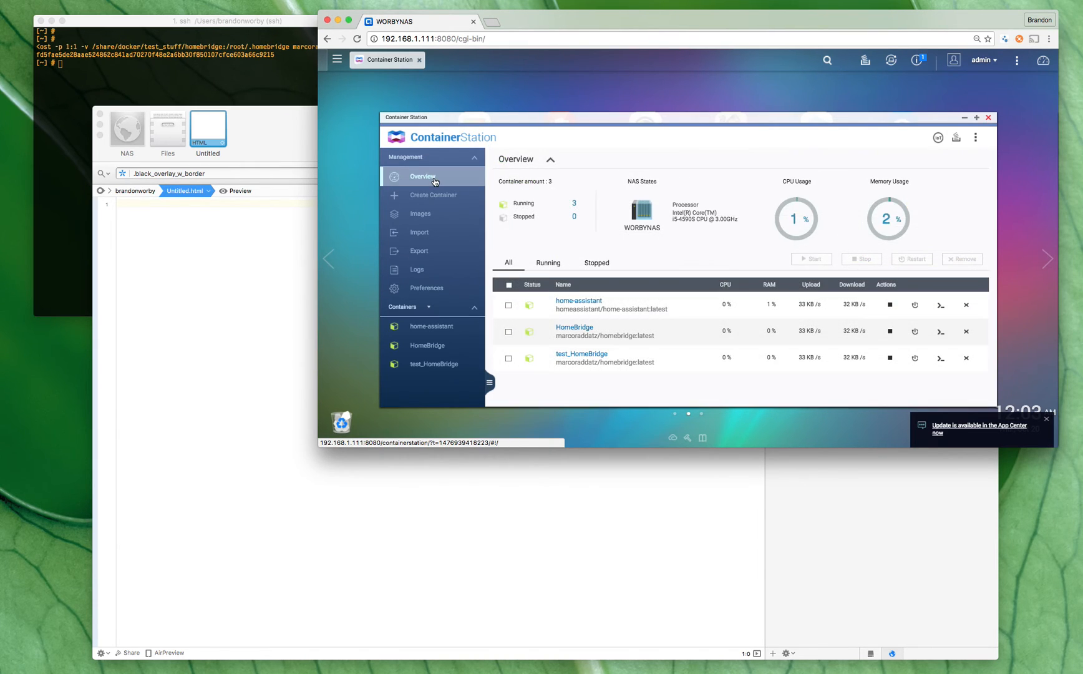
mouse_move(890, 360)
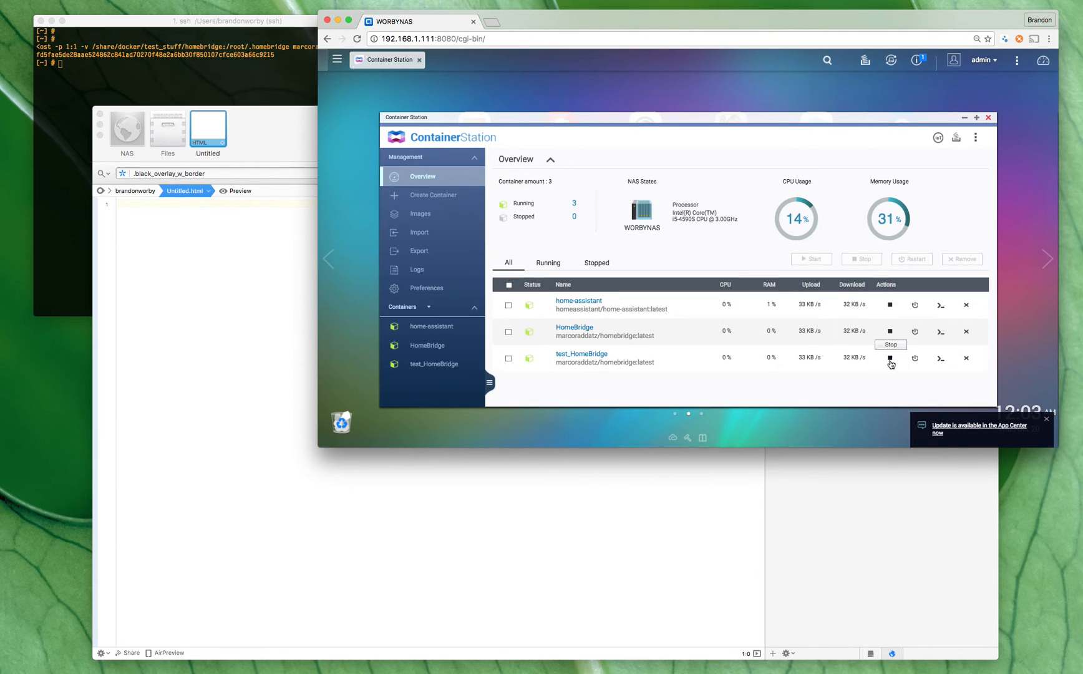
click(208, 131)
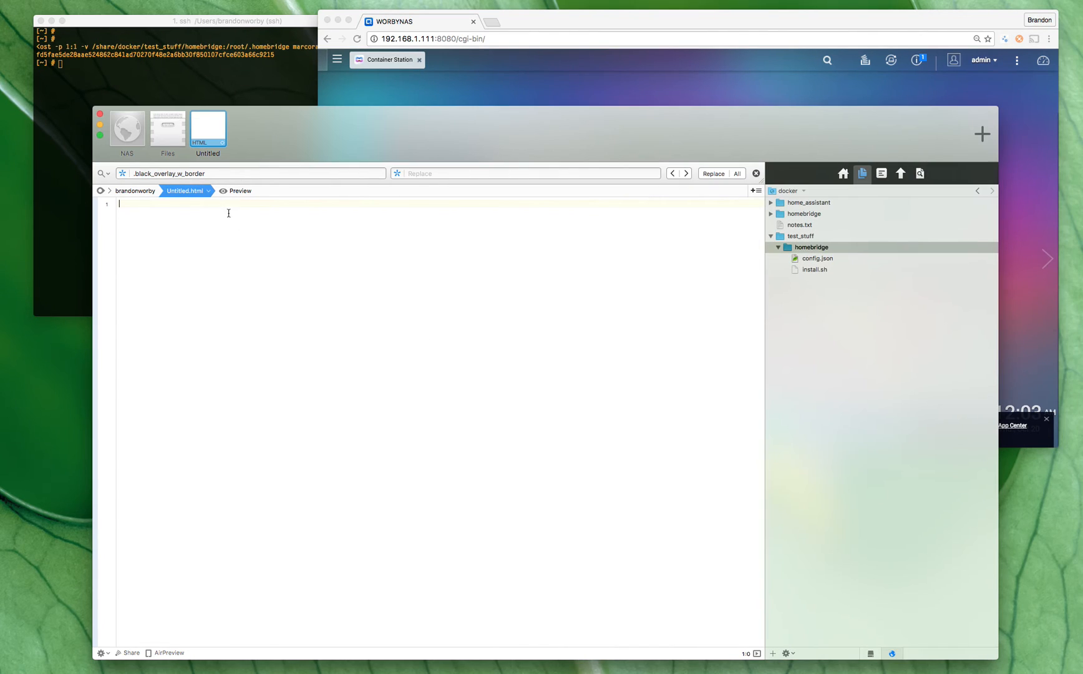
Step: Open test_stuff/homebridge/config.json in Coda, then bring Container Station to the front
click(167, 130)
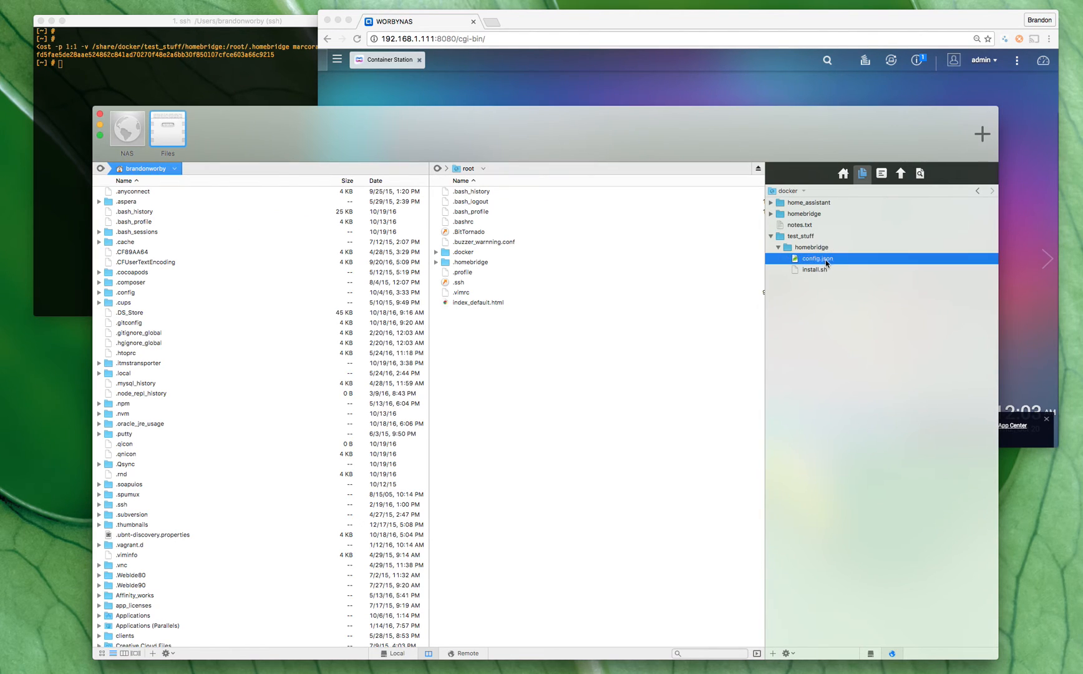
double_click(817, 258)
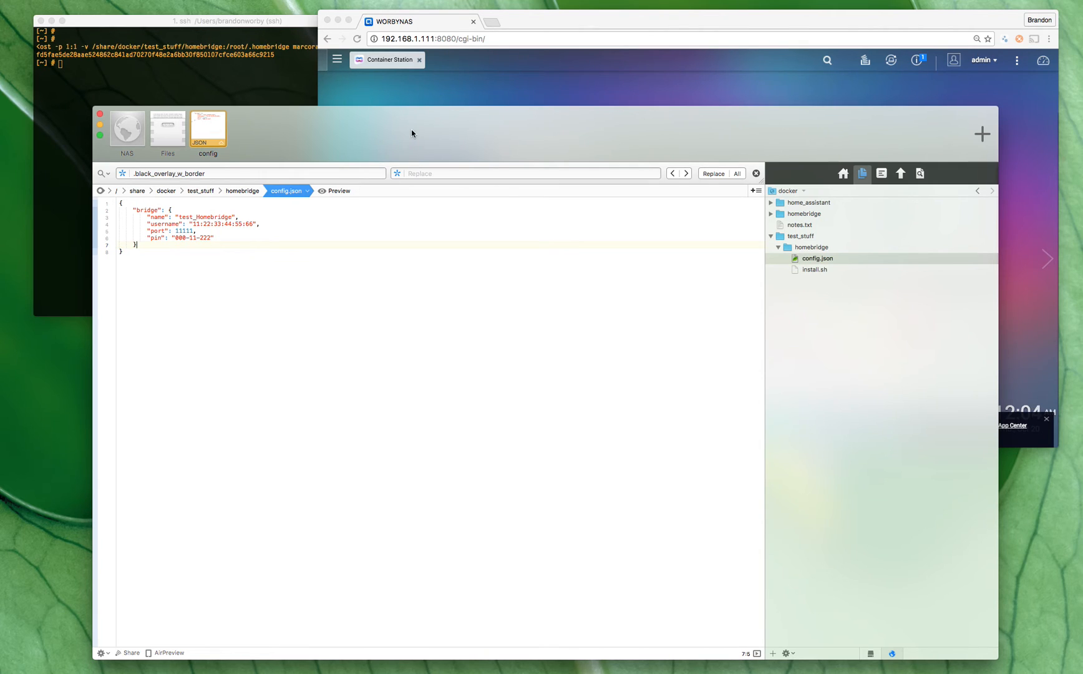
mouse_move(449, 85)
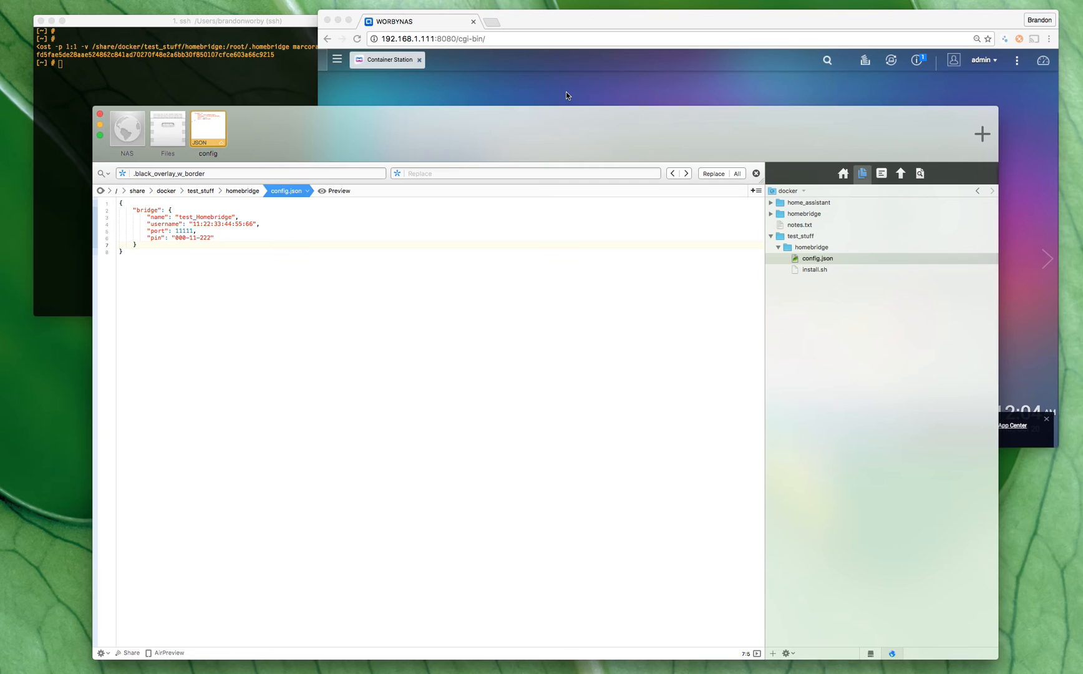
click(386, 59)
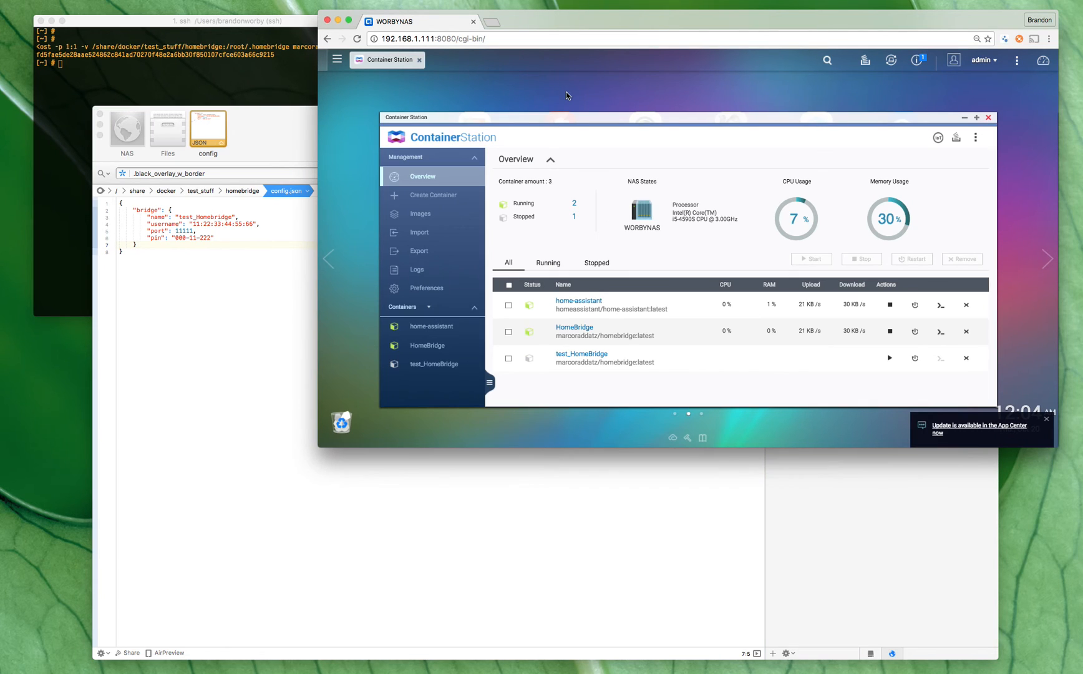
mouse_move(966, 358)
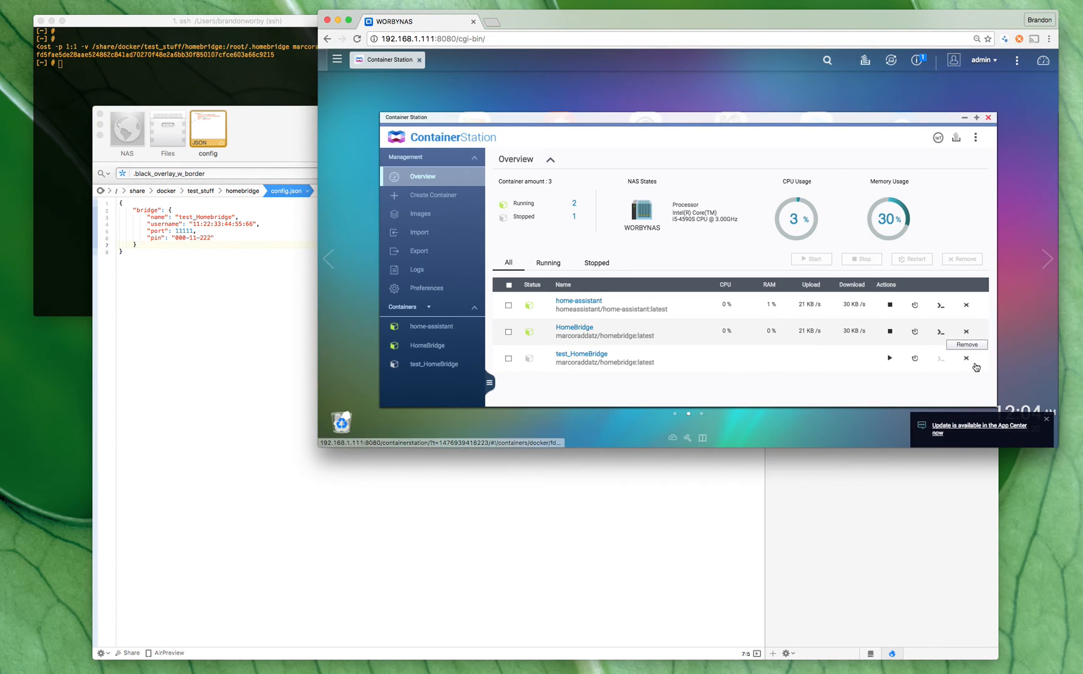
Step: Start test_HomeBridge again and select pairing code 000-11-222 in its console
click(889, 358)
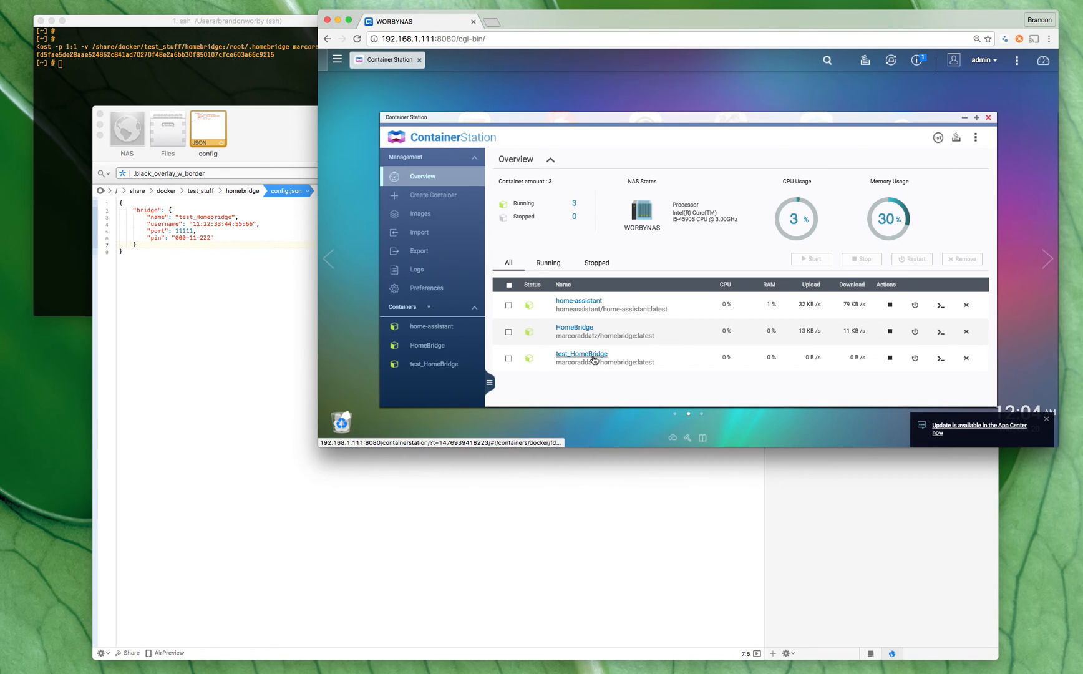
click(582, 354)
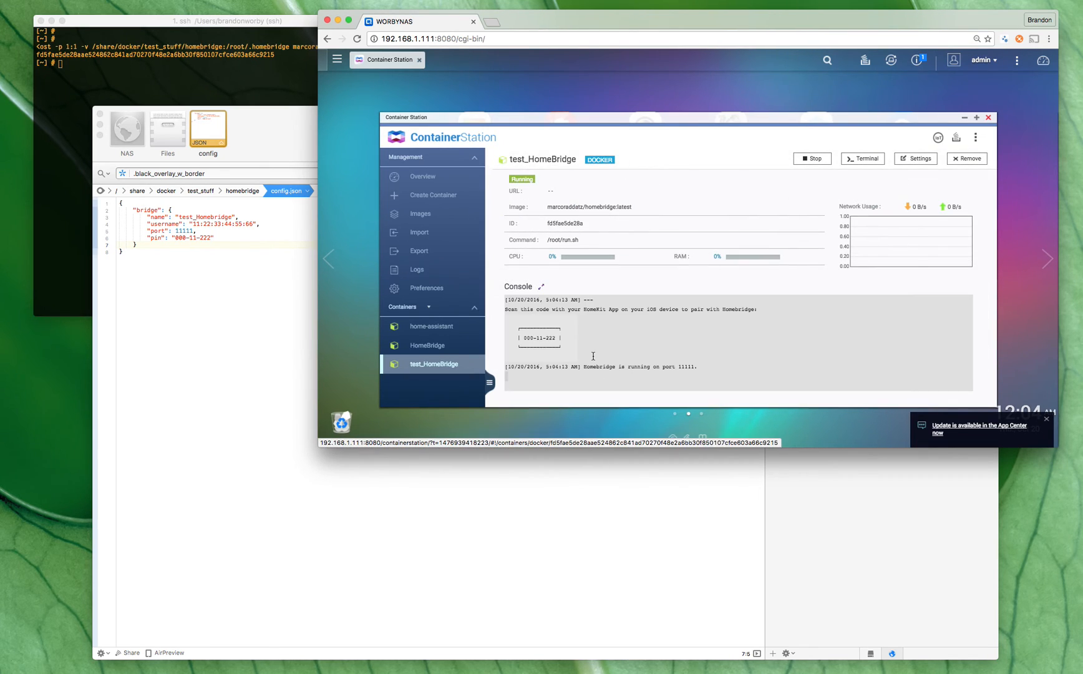
double_click(526, 337)
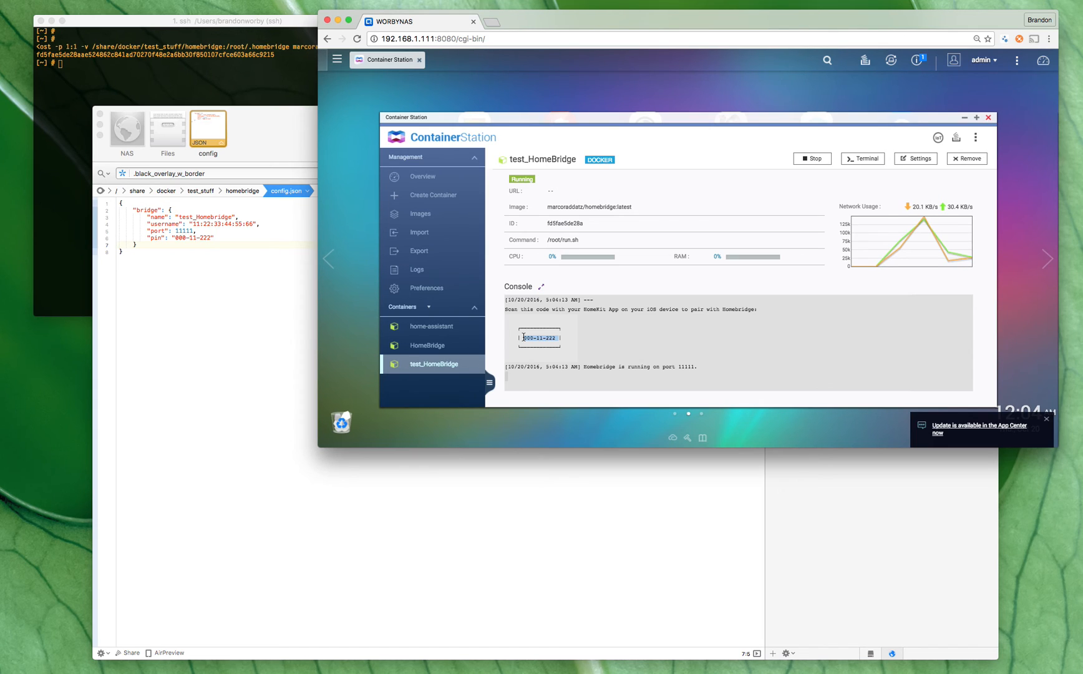
double_click(539, 337)
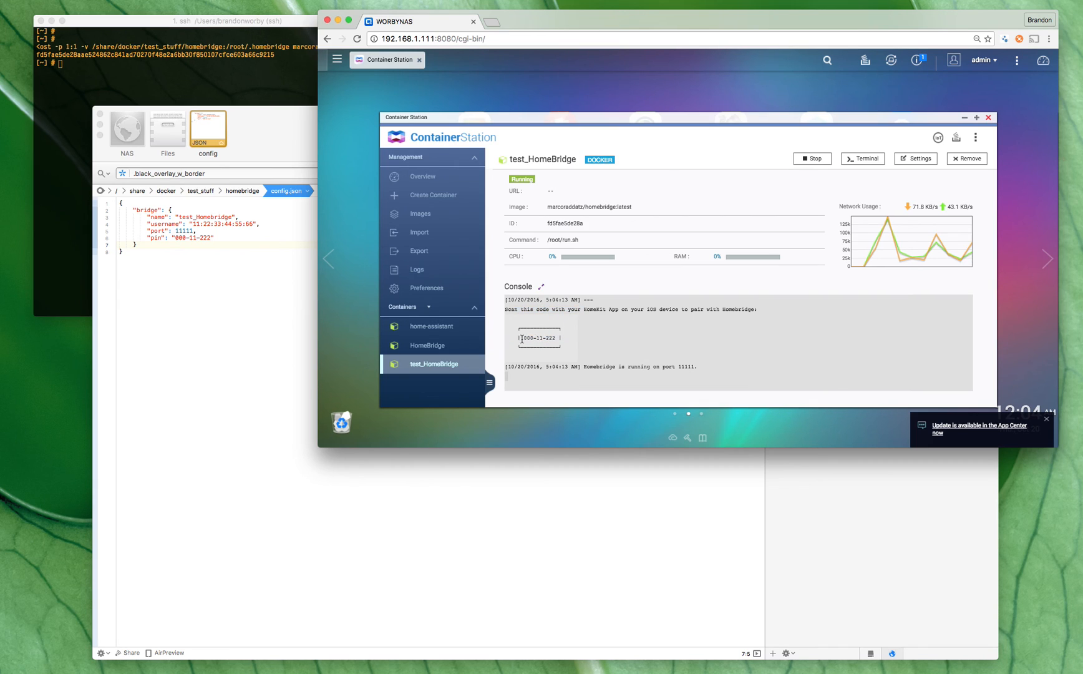
double_click(539, 337)
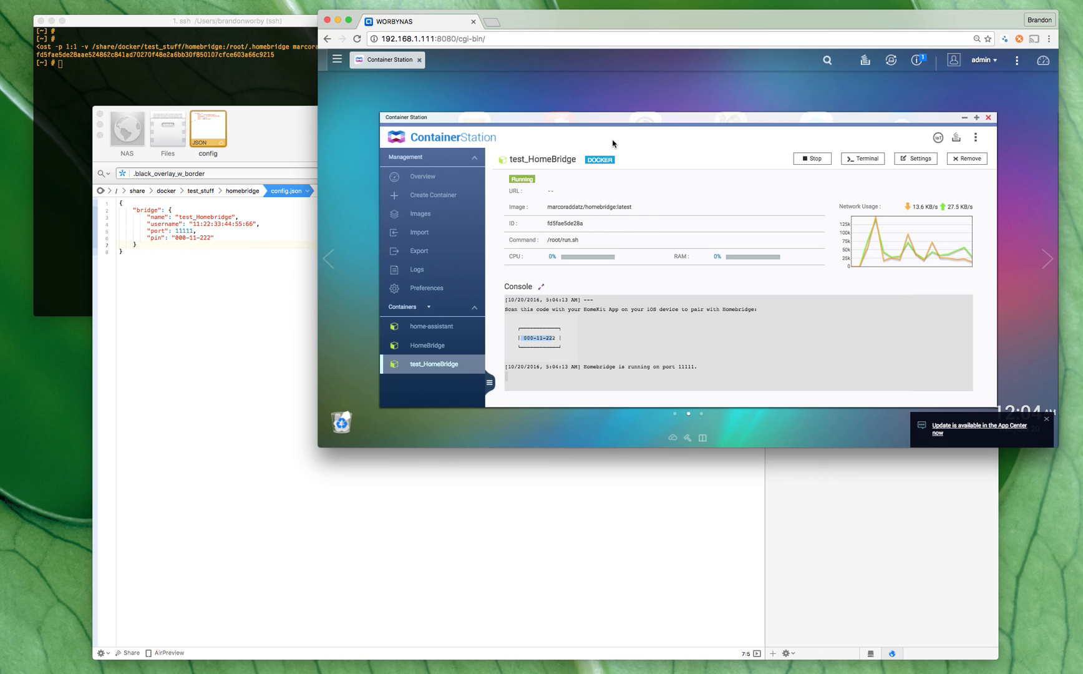
mouse_move(560, 137)
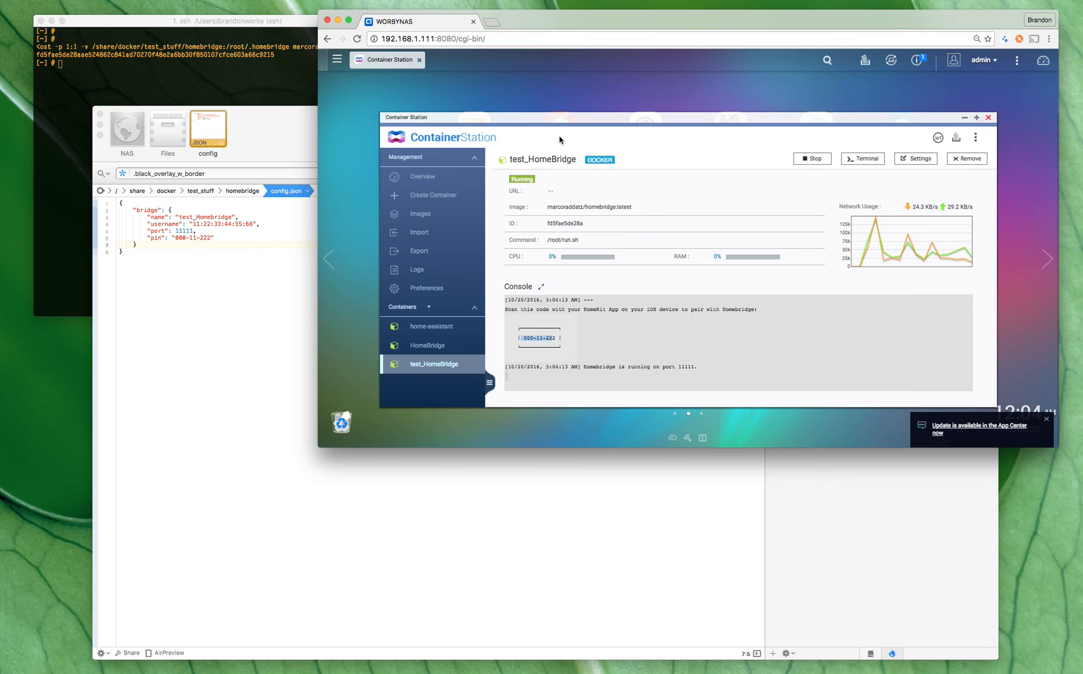